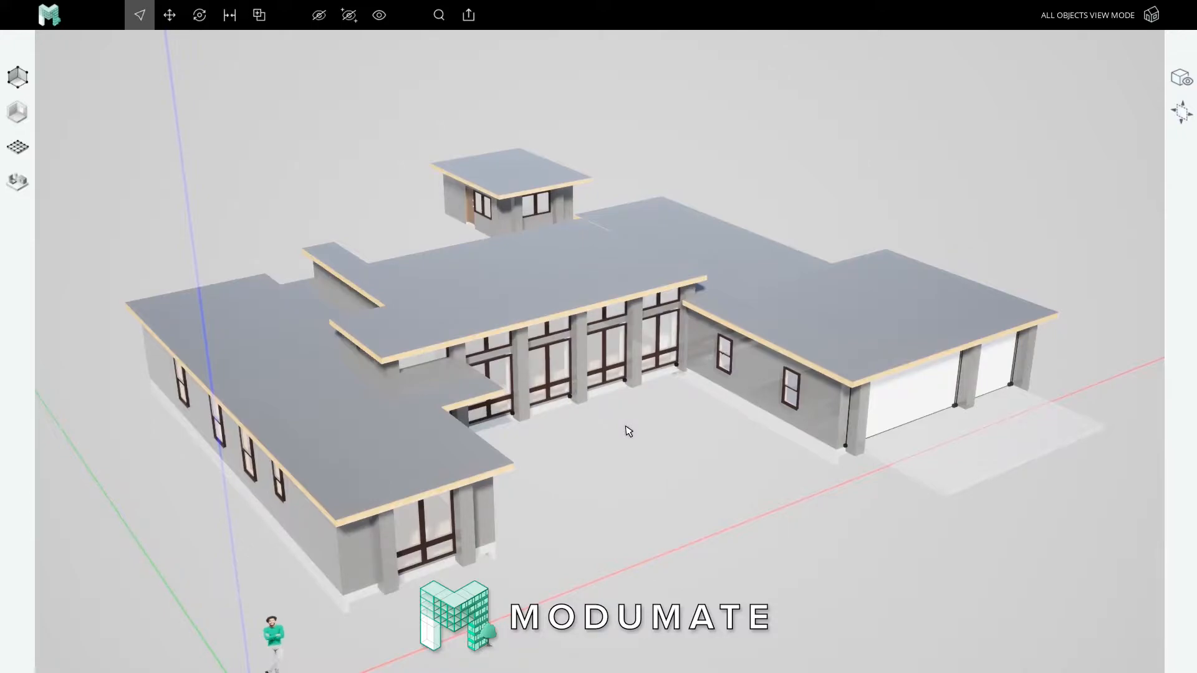
mouse_move(455, 203)
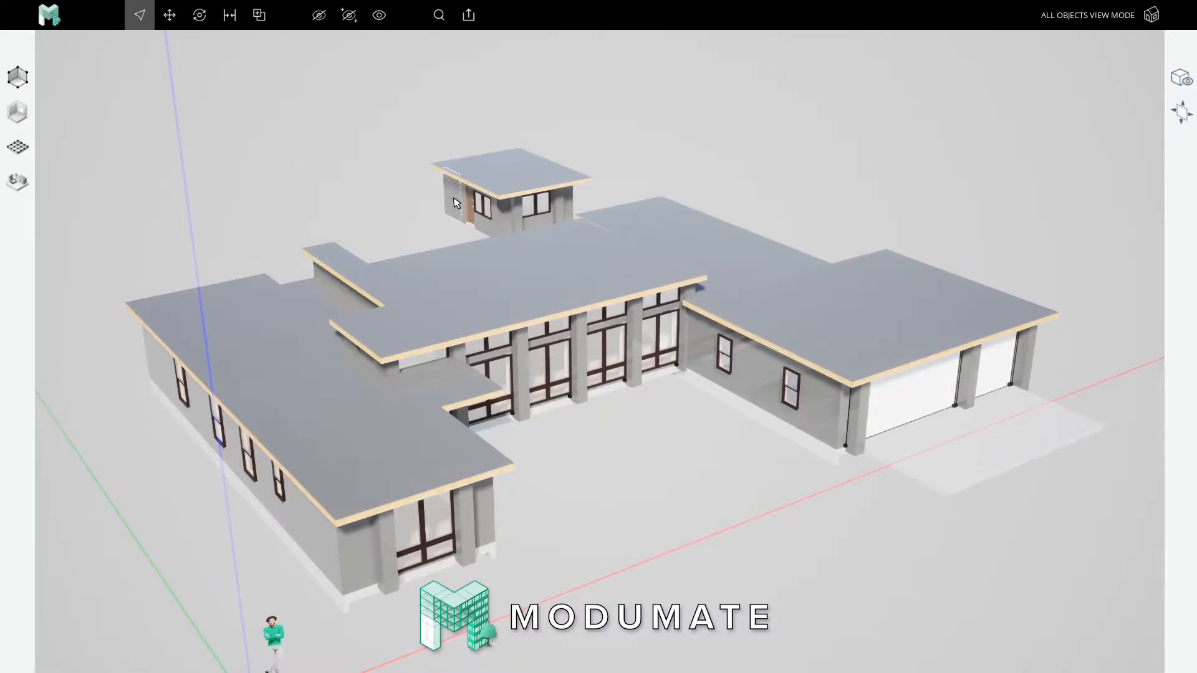
Focus on the small guest house to view its interior room from above in surface graph view.
click(1151, 15)
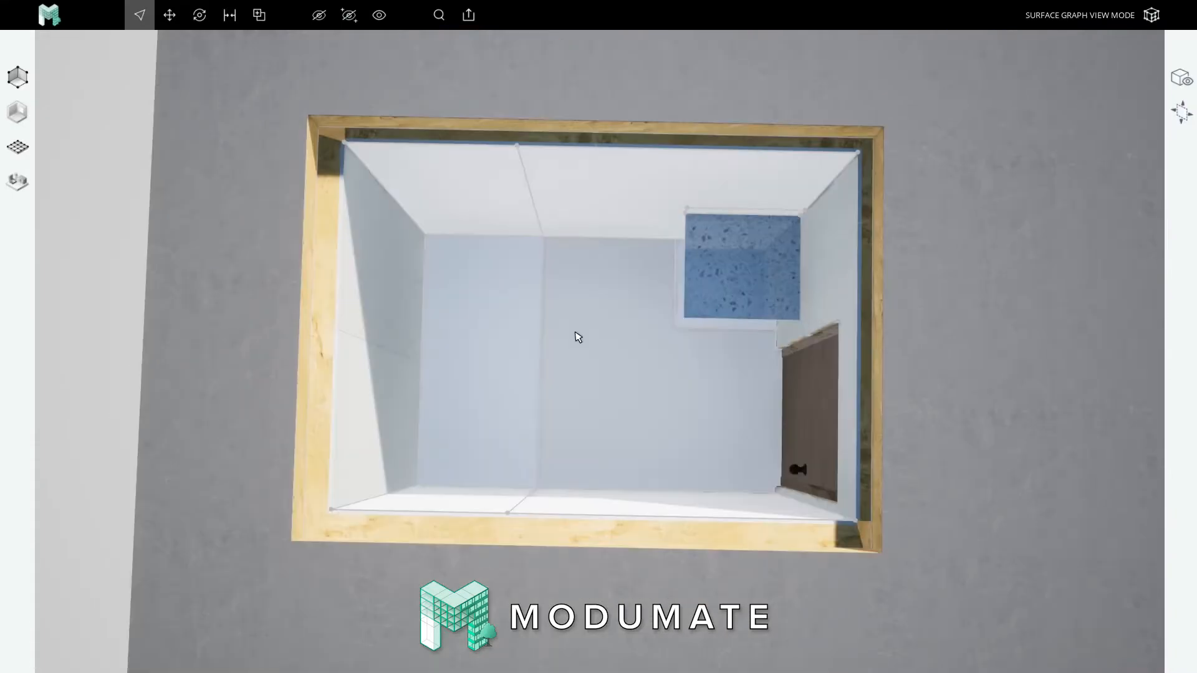
mouse_move(17, 182)
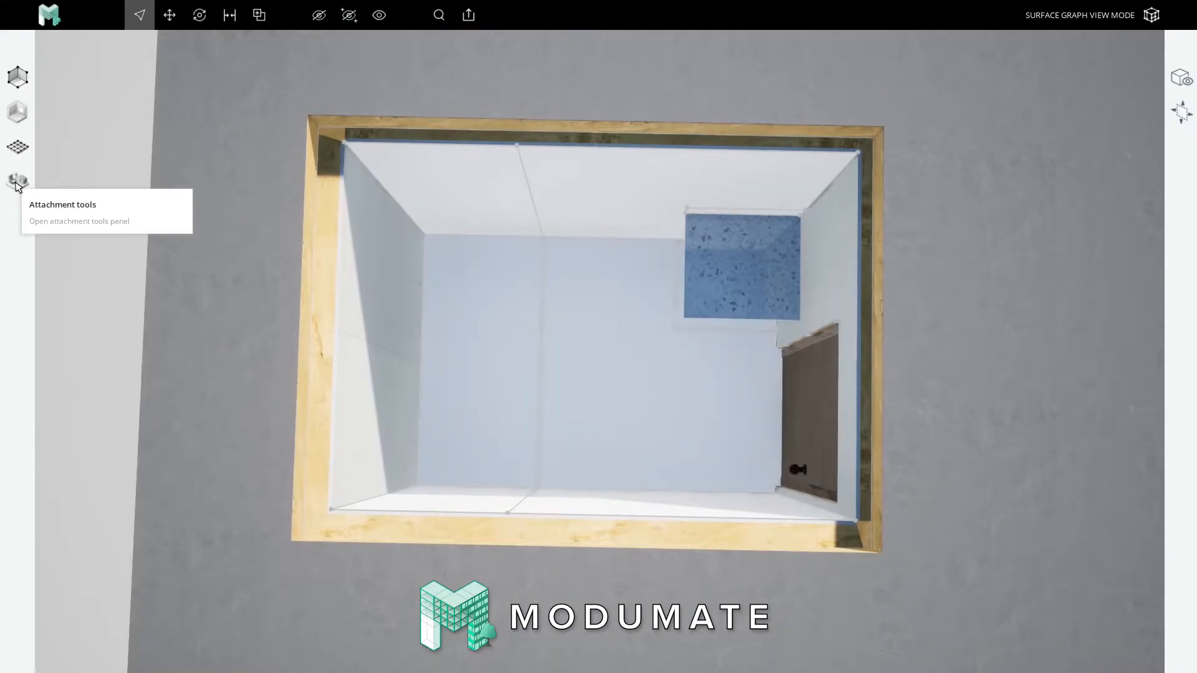
From the Finish tool's assemblies list, open Porcelain Tile for editing.
click(17, 181)
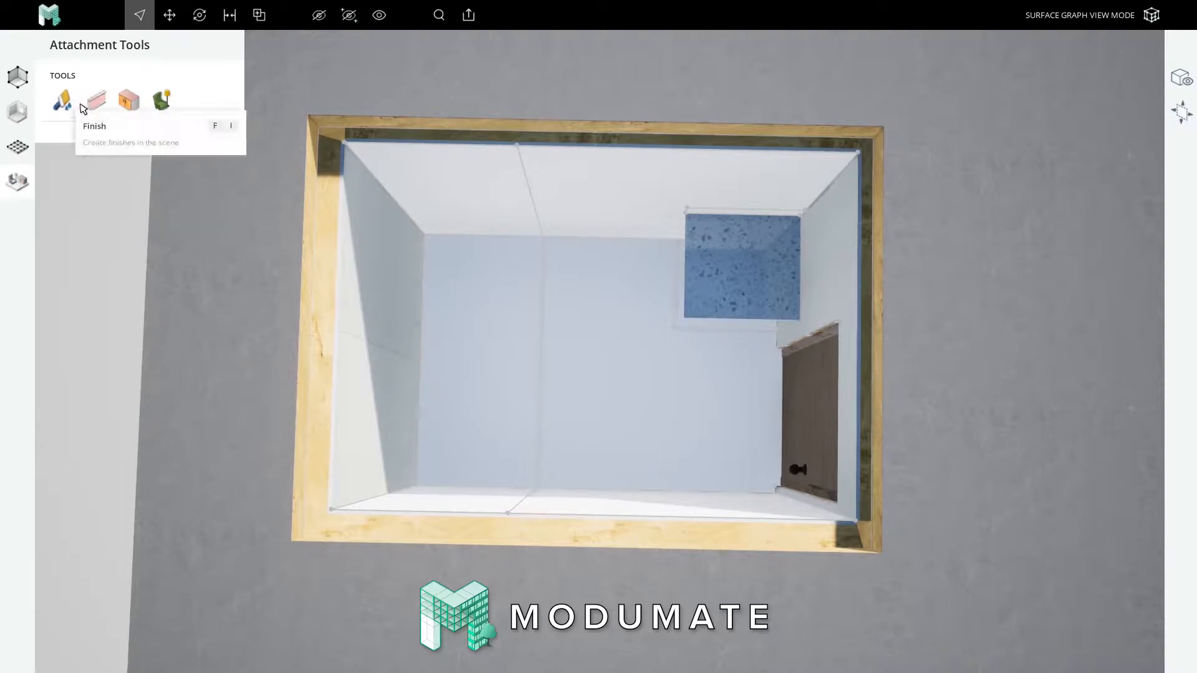
mouse_move(161, 99)
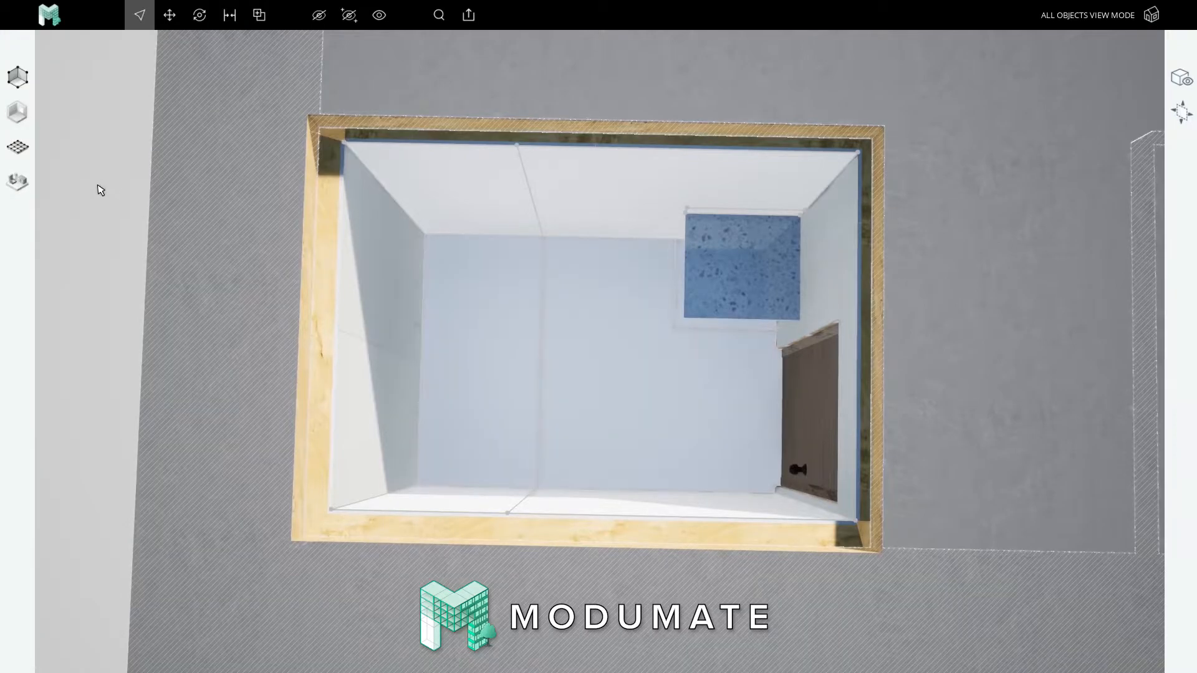
click(17, 180)
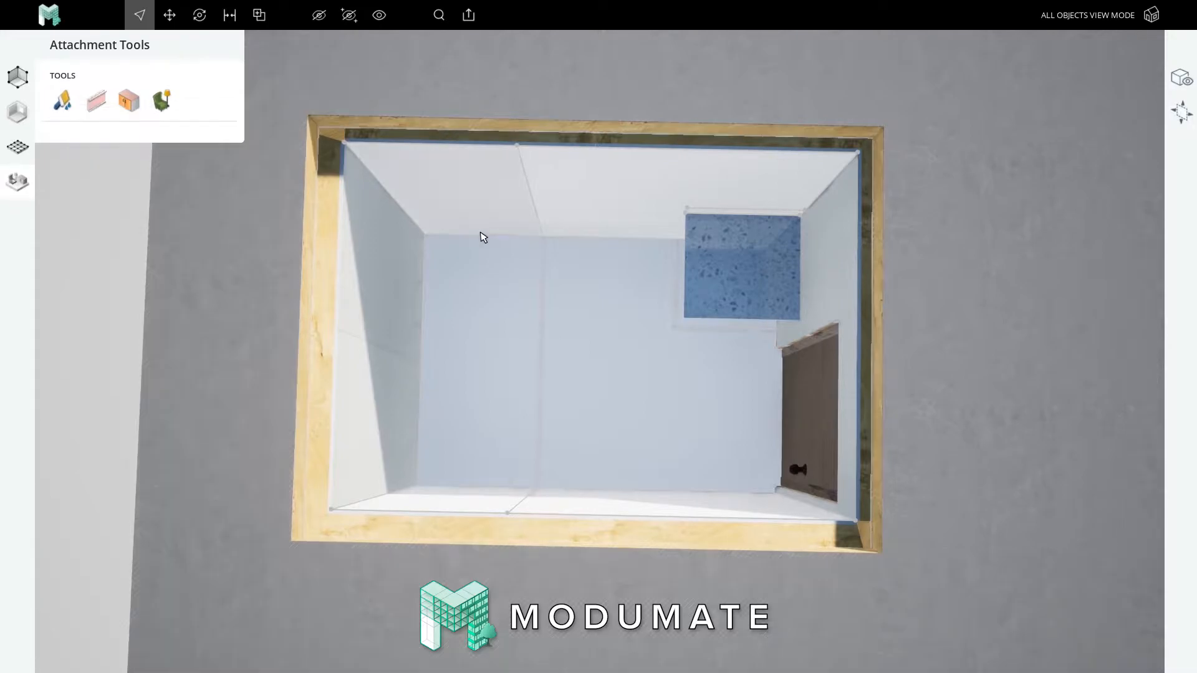
click(62, 100)
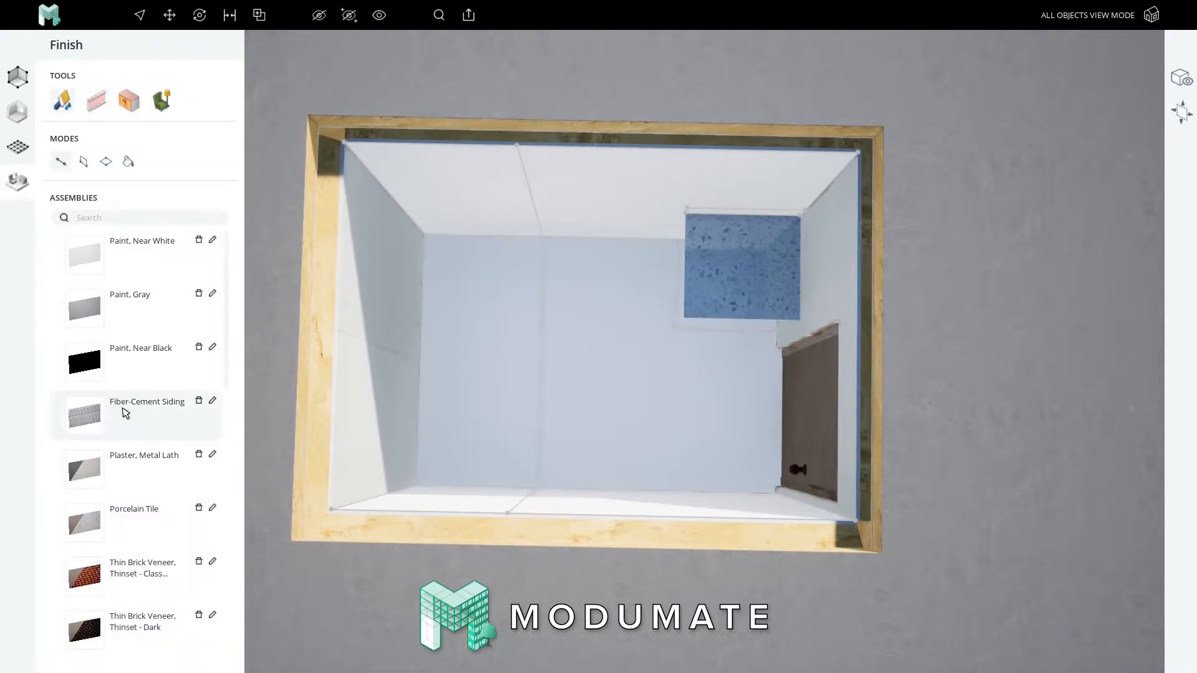
scroll(down, 3)
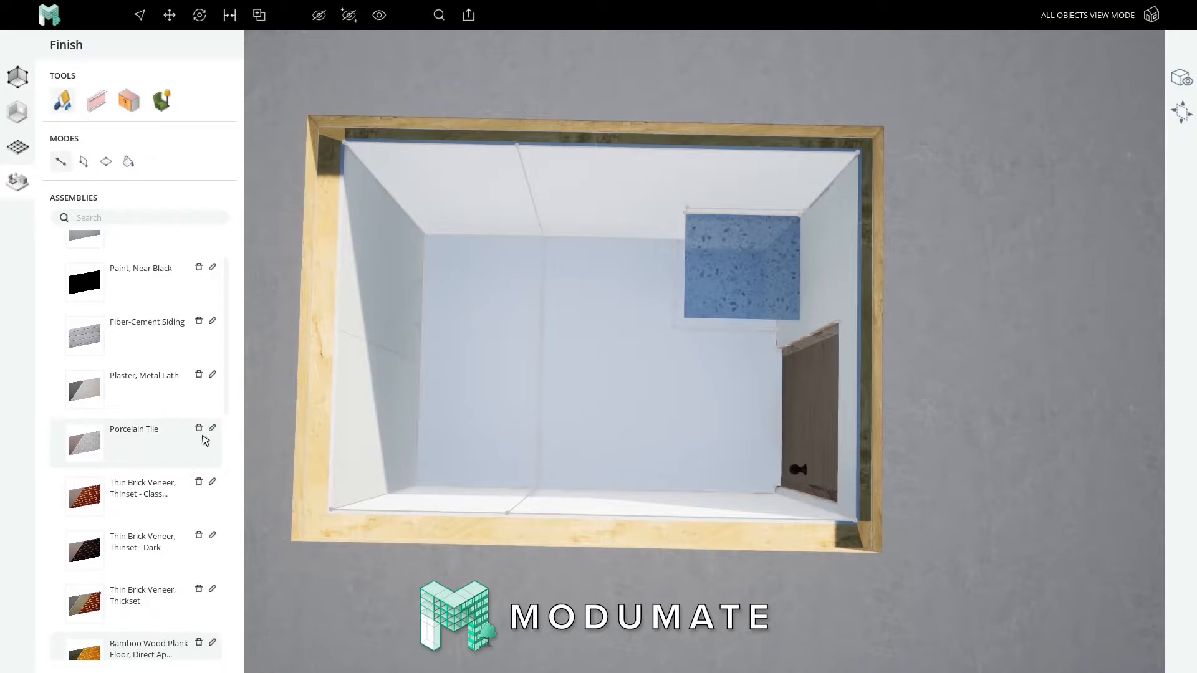
click(212, 429)
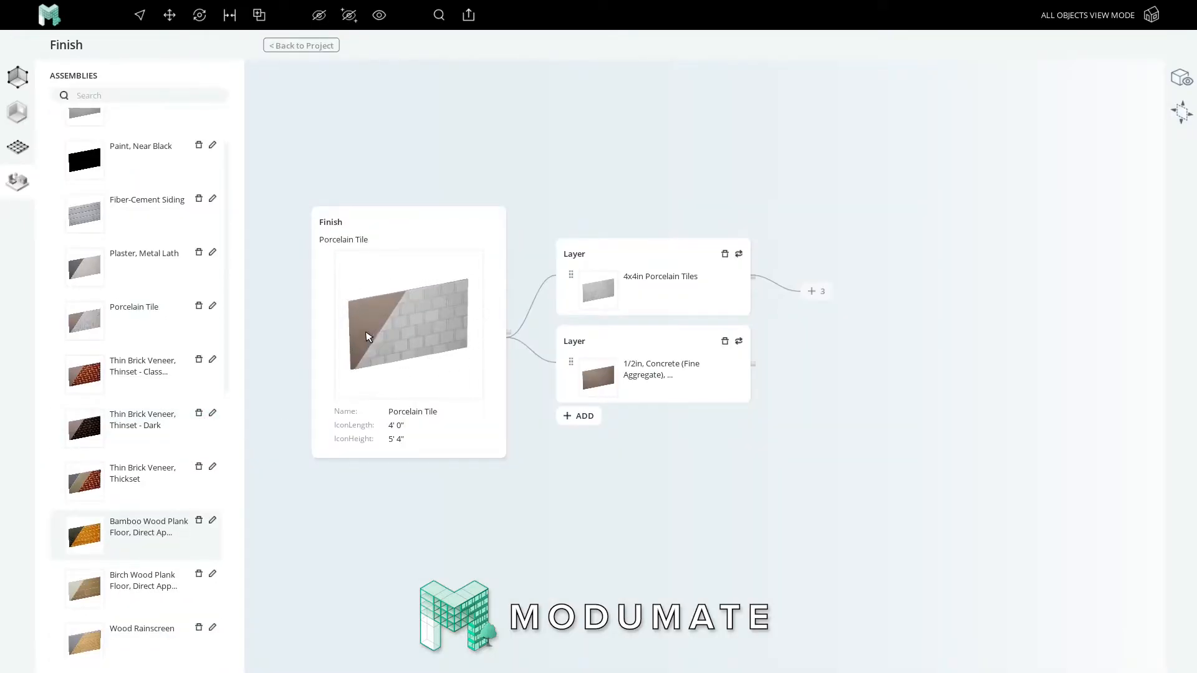
mouse_move(665, 293)
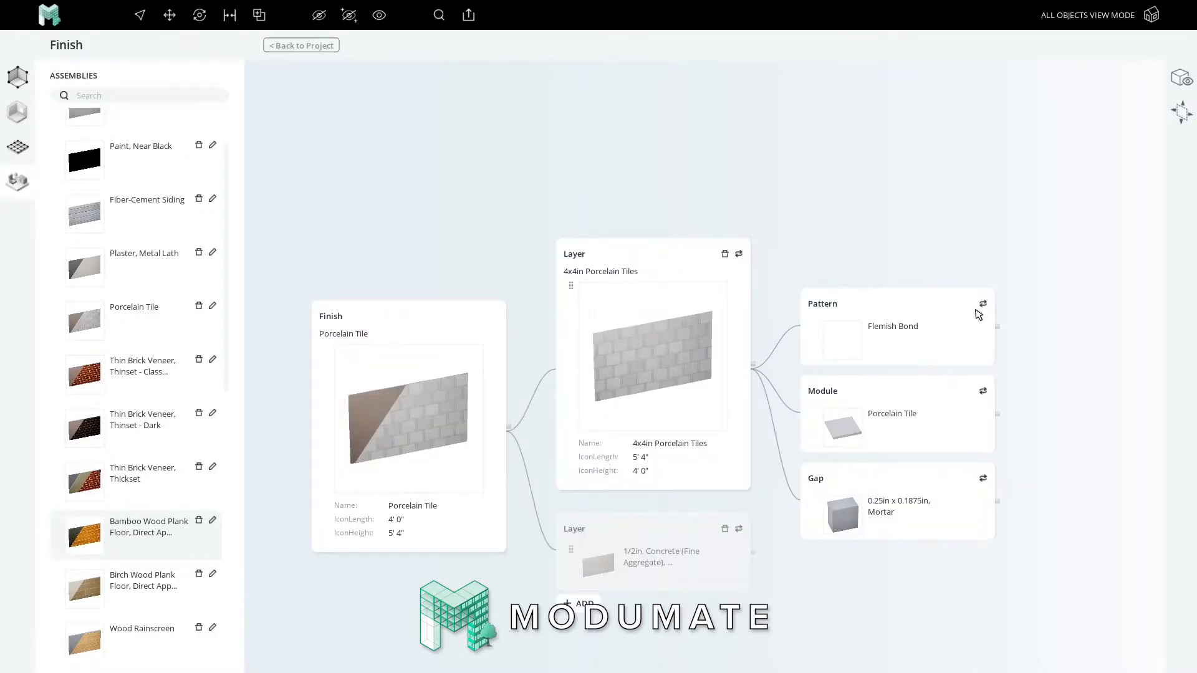
Swap the 4x4in Porcelain Tiles layer pattern from Flemish Bond to Cascading Fourths.
click(982, 303)
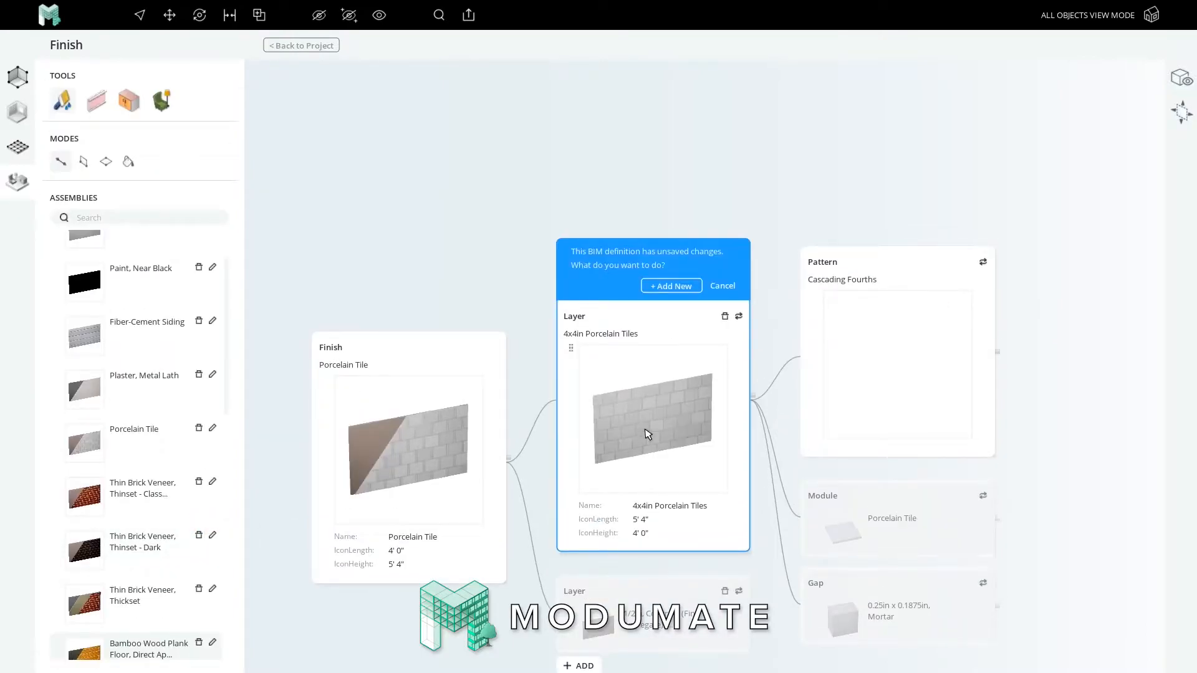
mouse_move(650, 404)
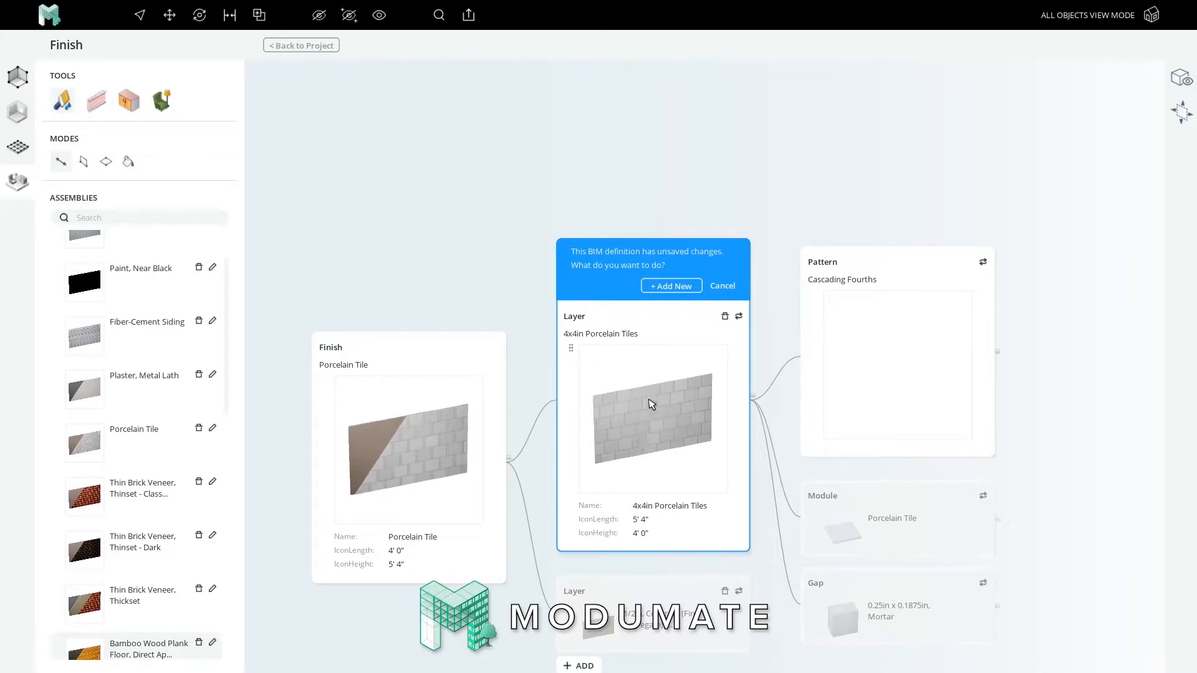
mouse_move(899, 527)
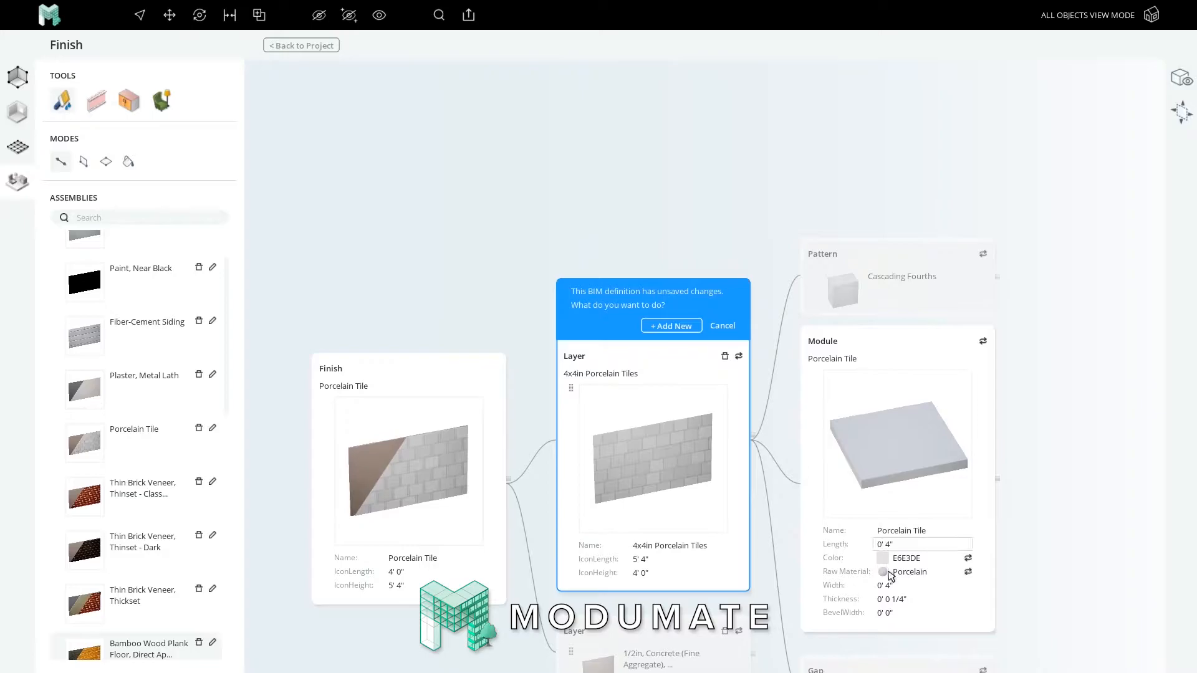
Save the 0'8" by 0'2" tile module as new 'Guest House Backsplash Tile'.
click(921, 544)
text(8)
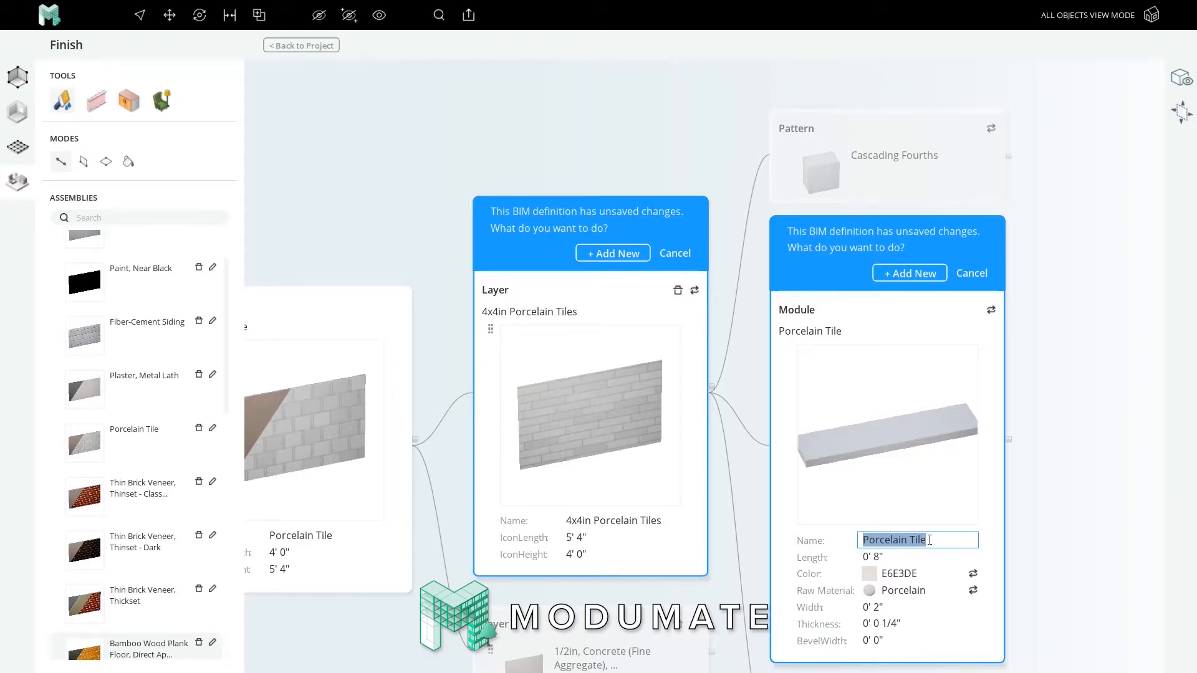
text(Guest House Backsplas)
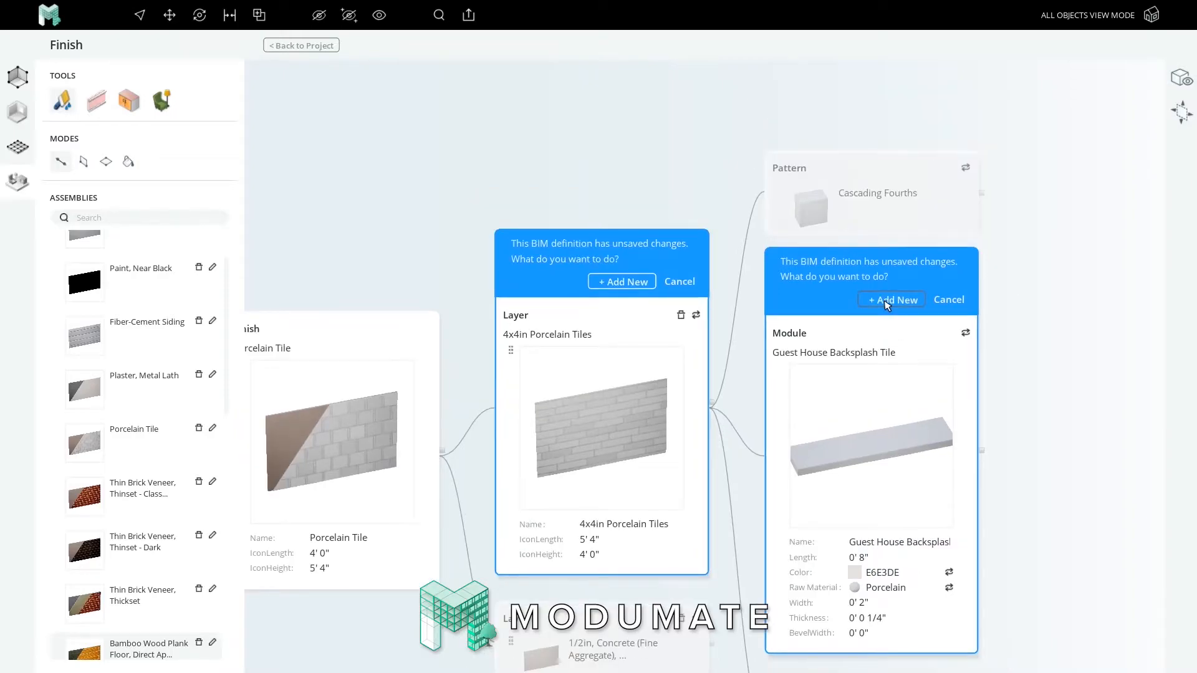
click(890, 300)
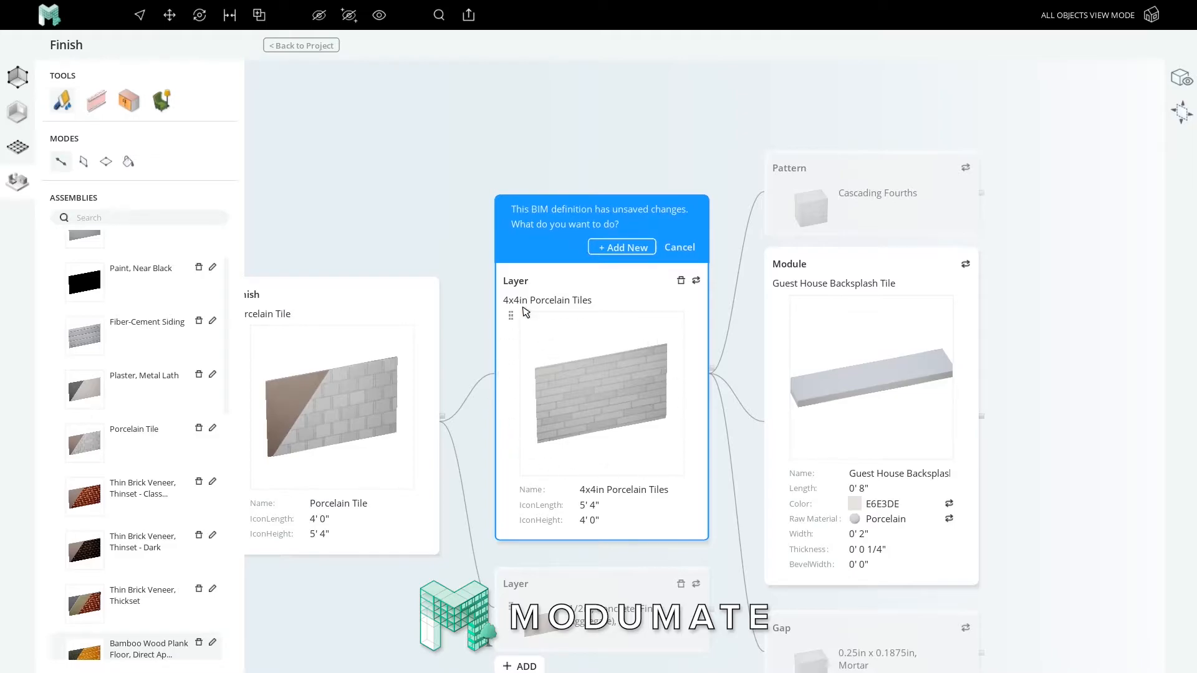
mouse_move(721, 456)
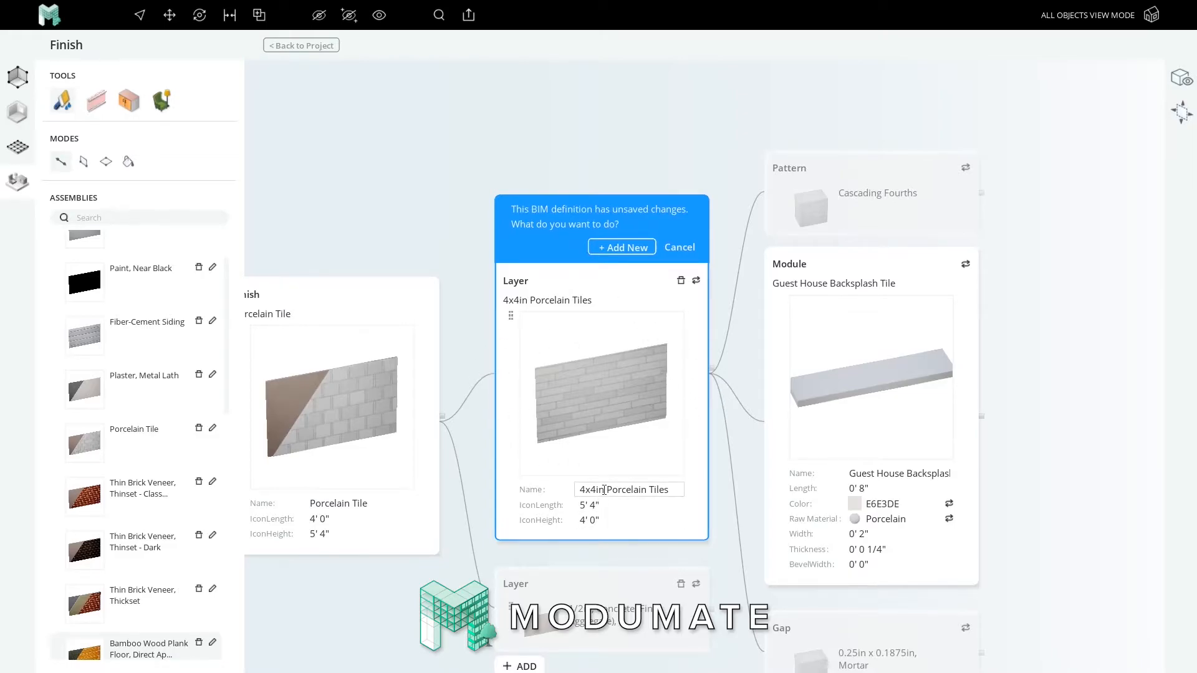
Rename the porcelain tile layer to 'Guest House Backsplash Tiles'.
text(Guest House)
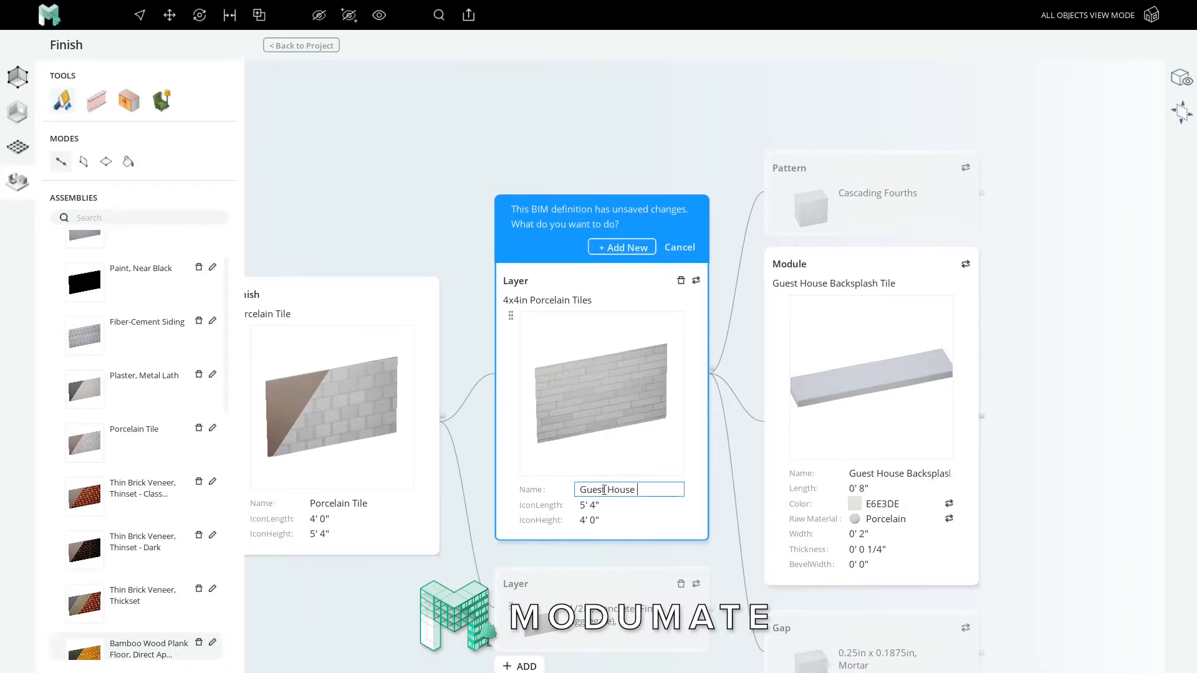
text(House Backsplash Tiles)
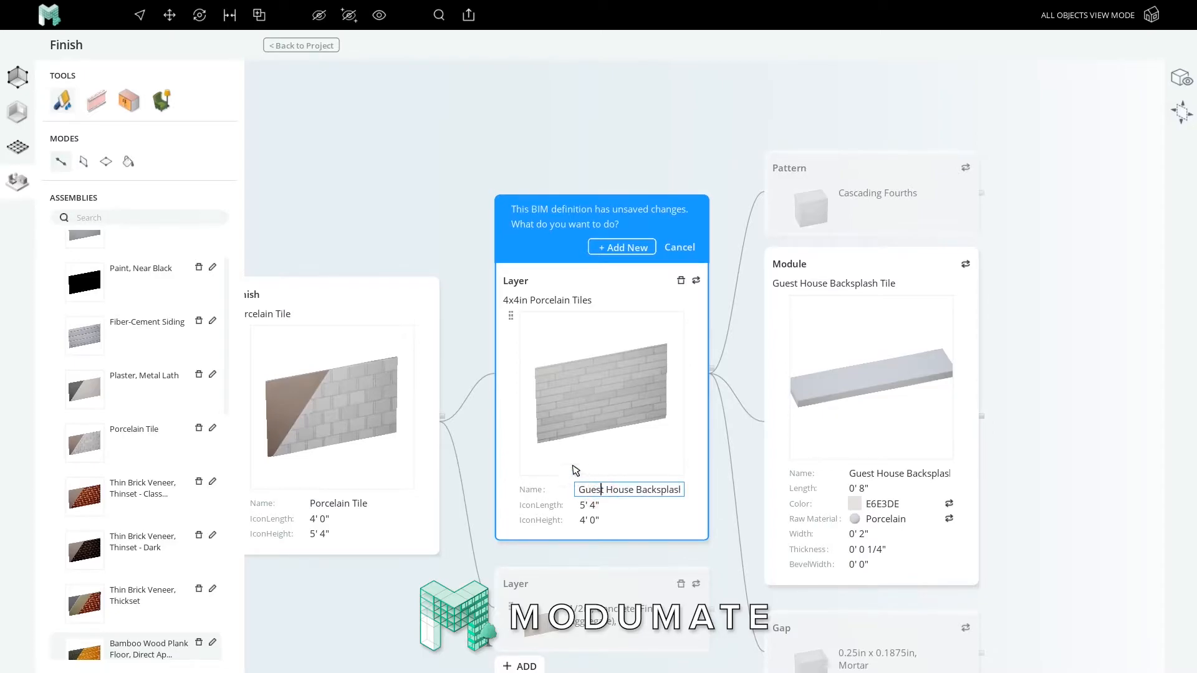
mouse_move(604, 445)
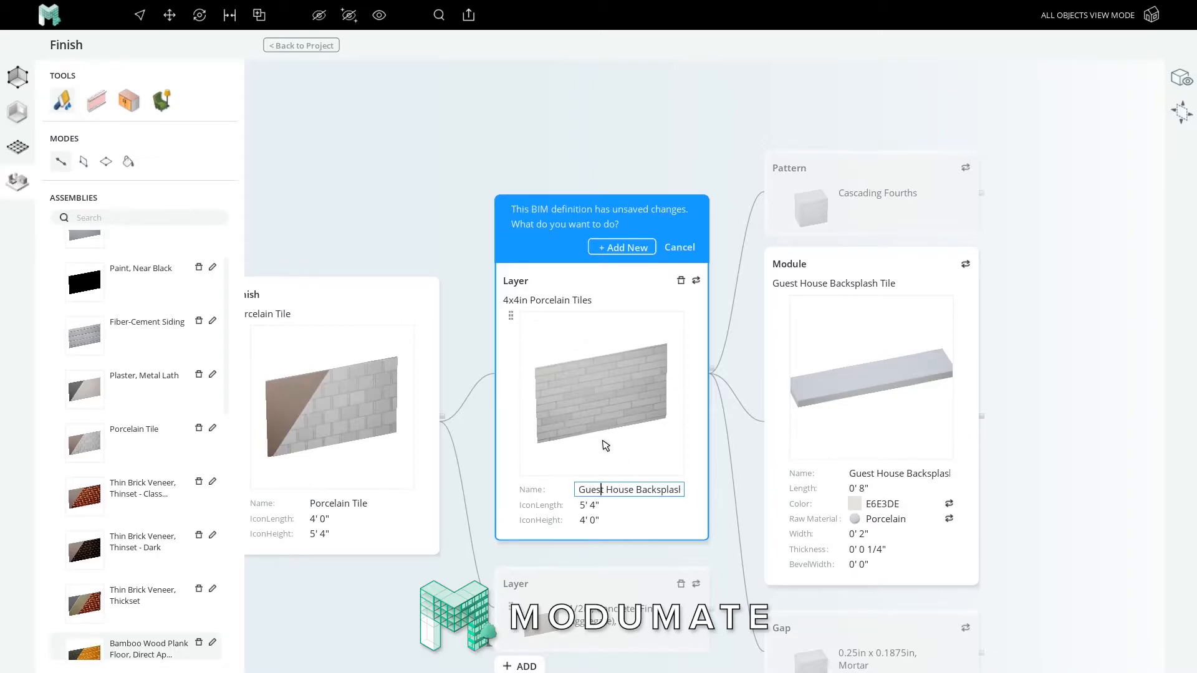
mouse_move(594, 492)
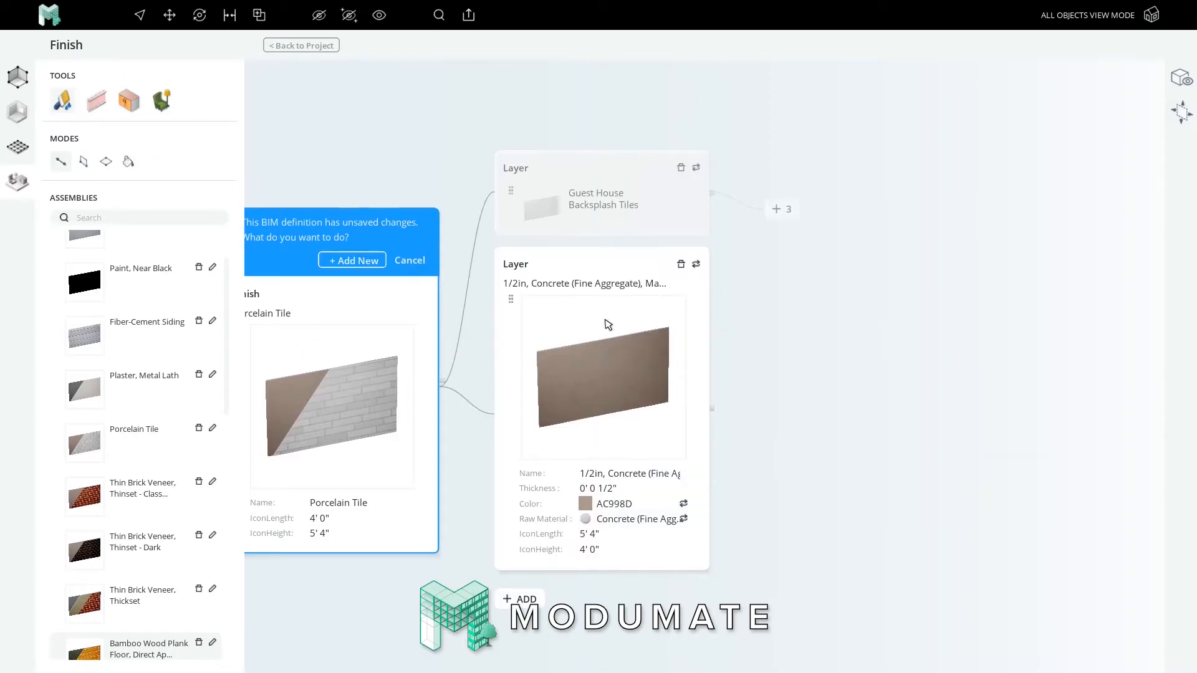
Save the concrete layer as new 'Backsplash Grout' with colour 68615C.
click(628, 488)
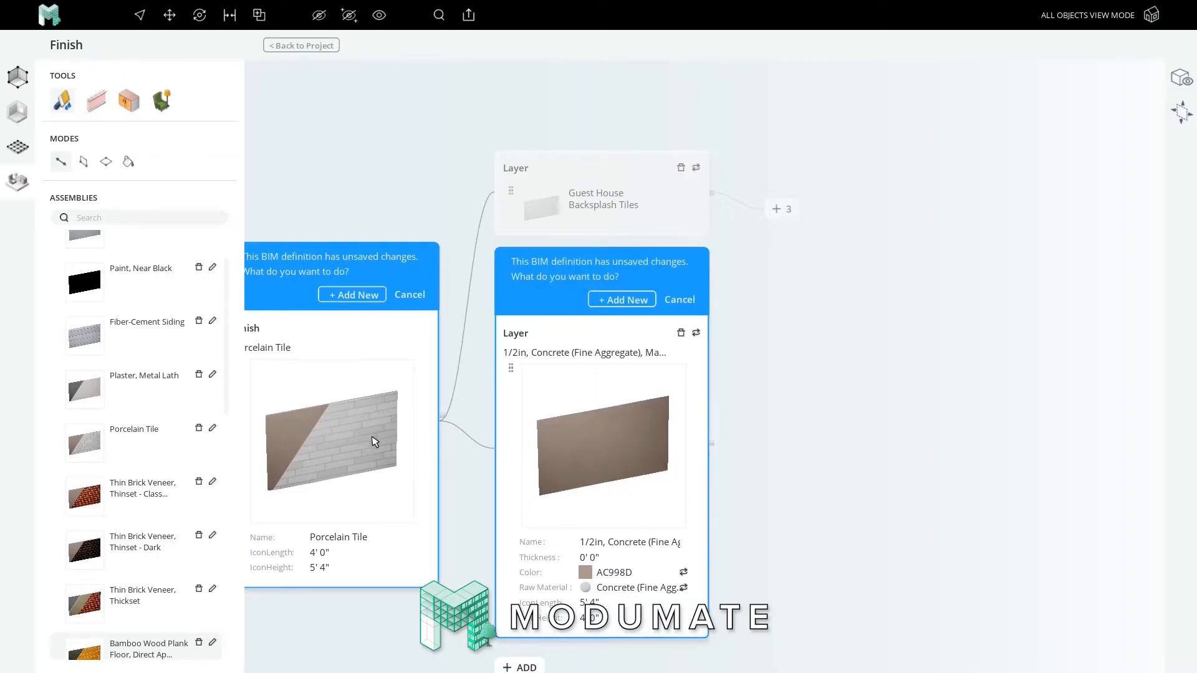
click(585, 572)
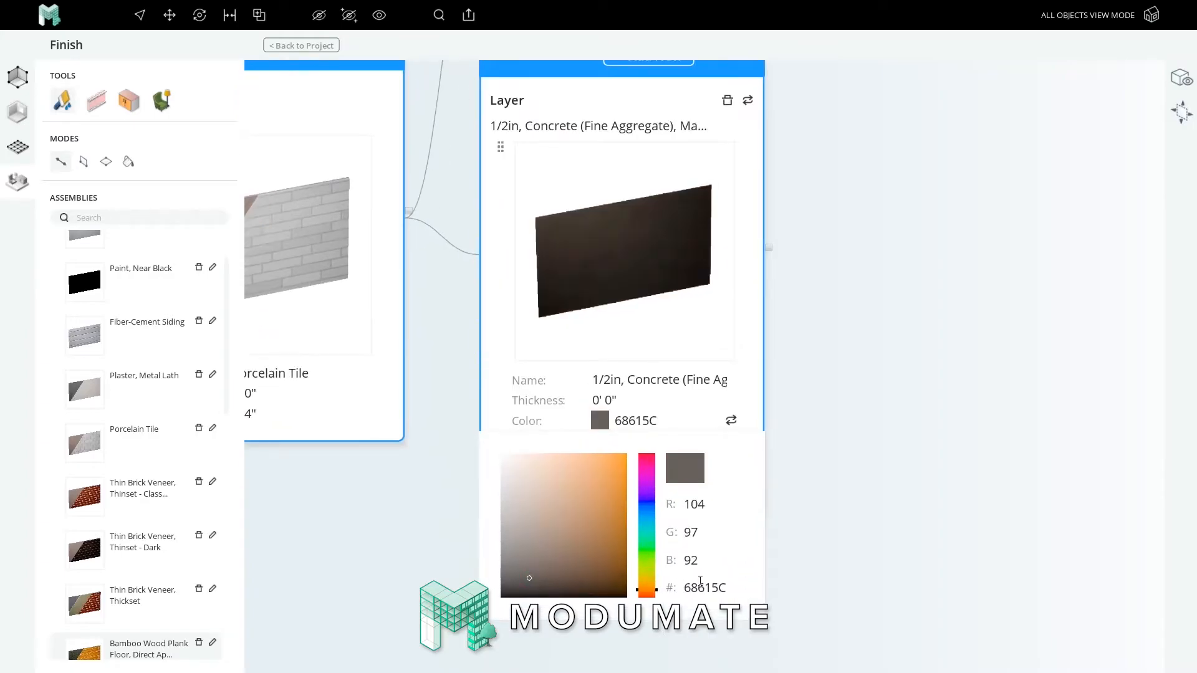
triple_click(704, 587)
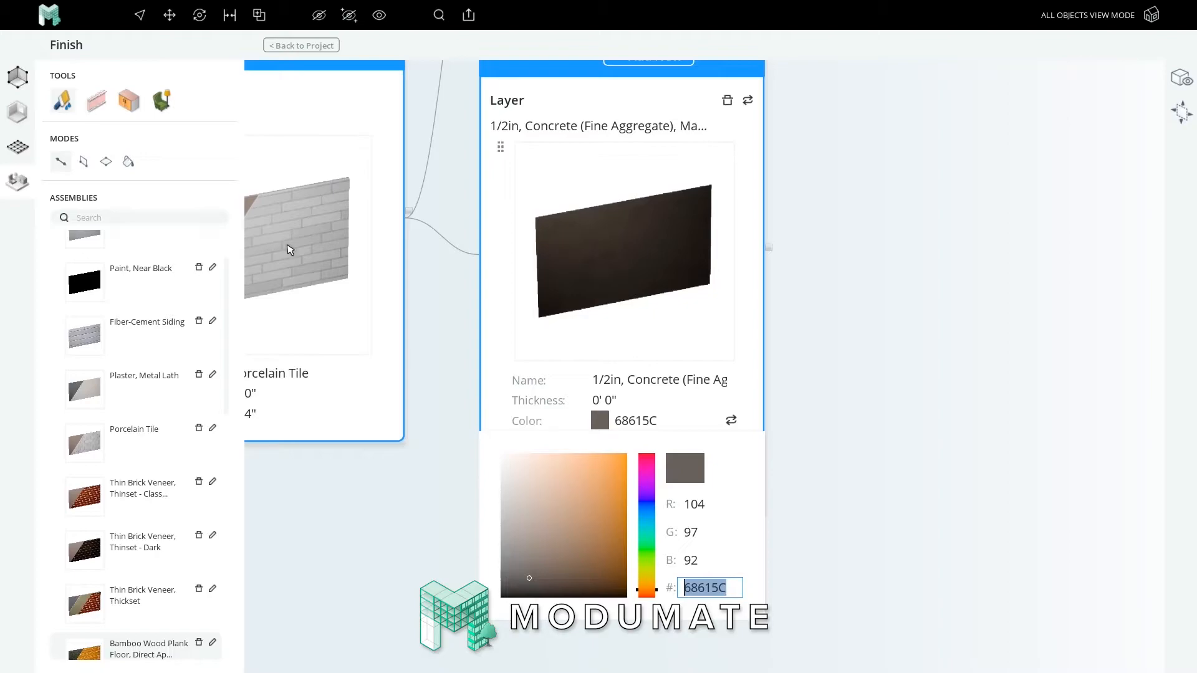
mouse_move(671, 474)
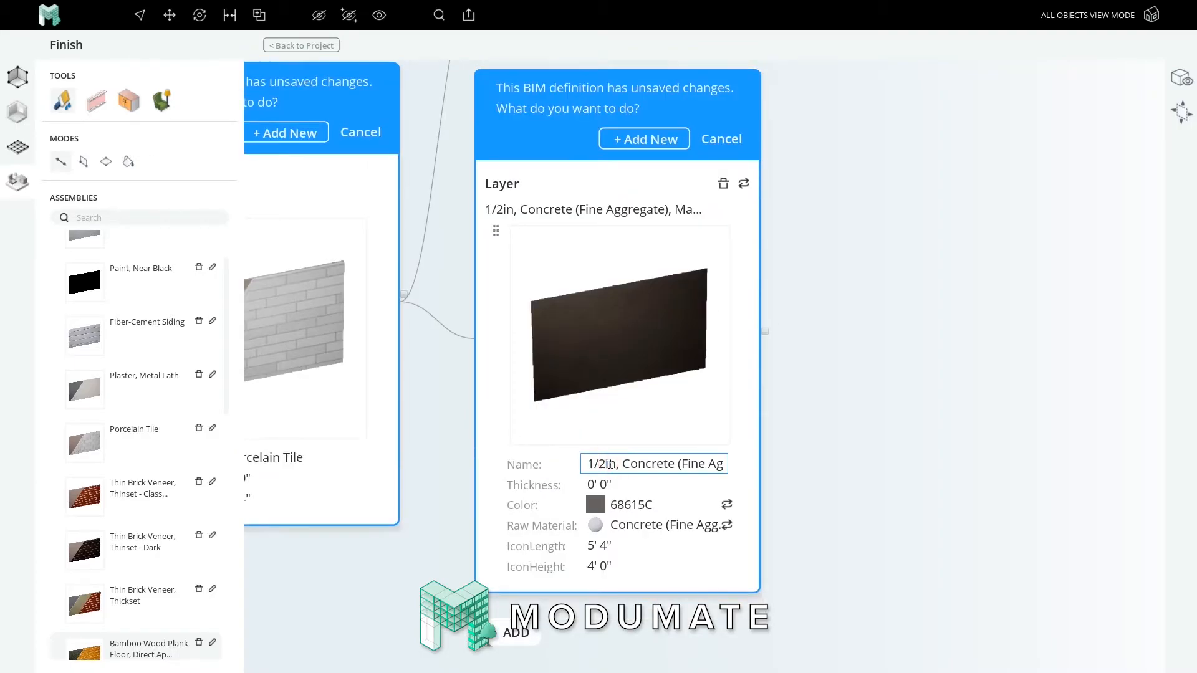
text(Backsplash Grout)
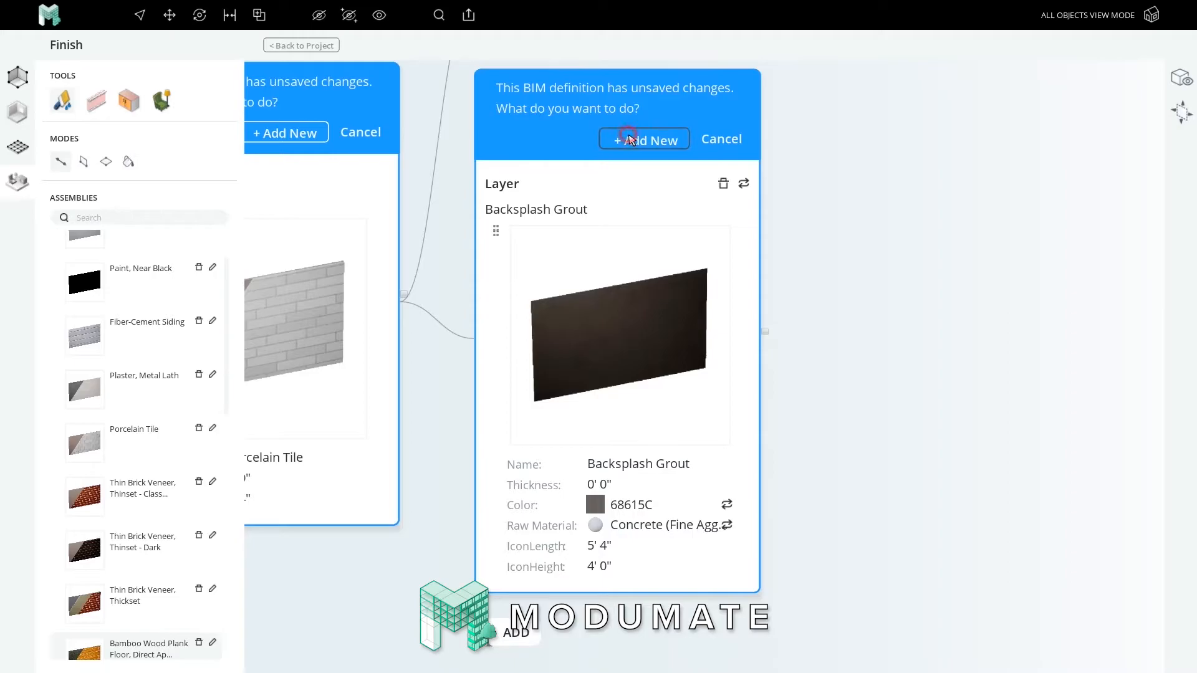
click(644, 140)
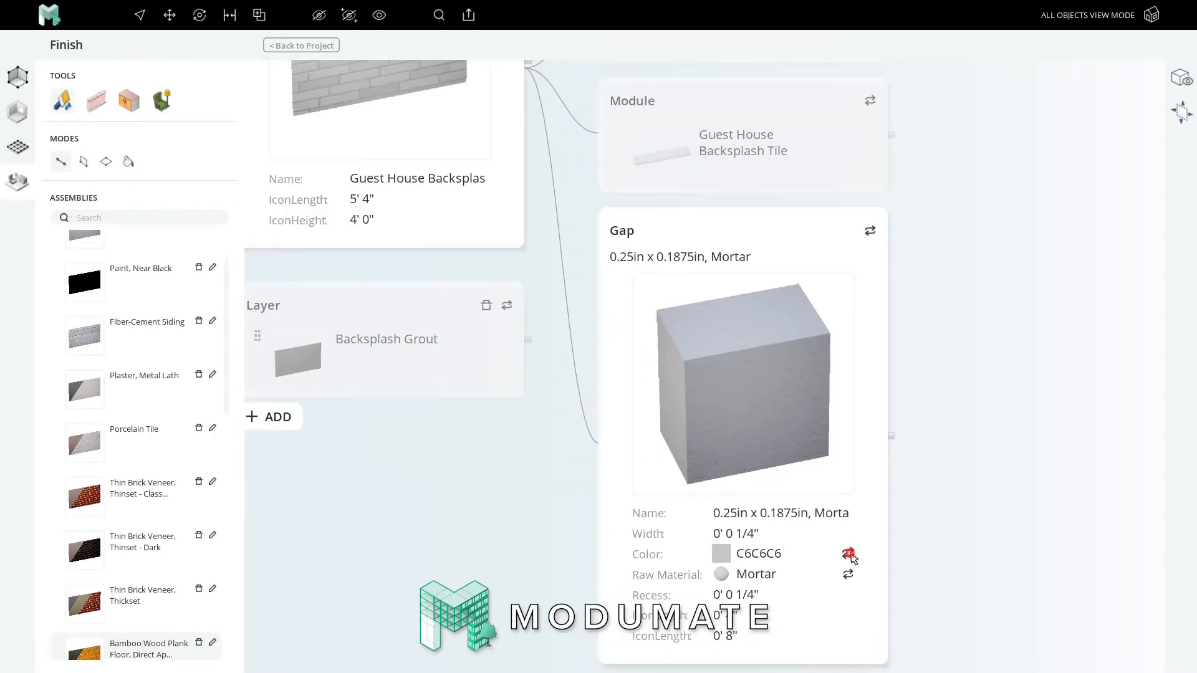
Save the gap as new 'Backsplash Grout' mortar, colour 68615C, width 0.
click(720, 554)
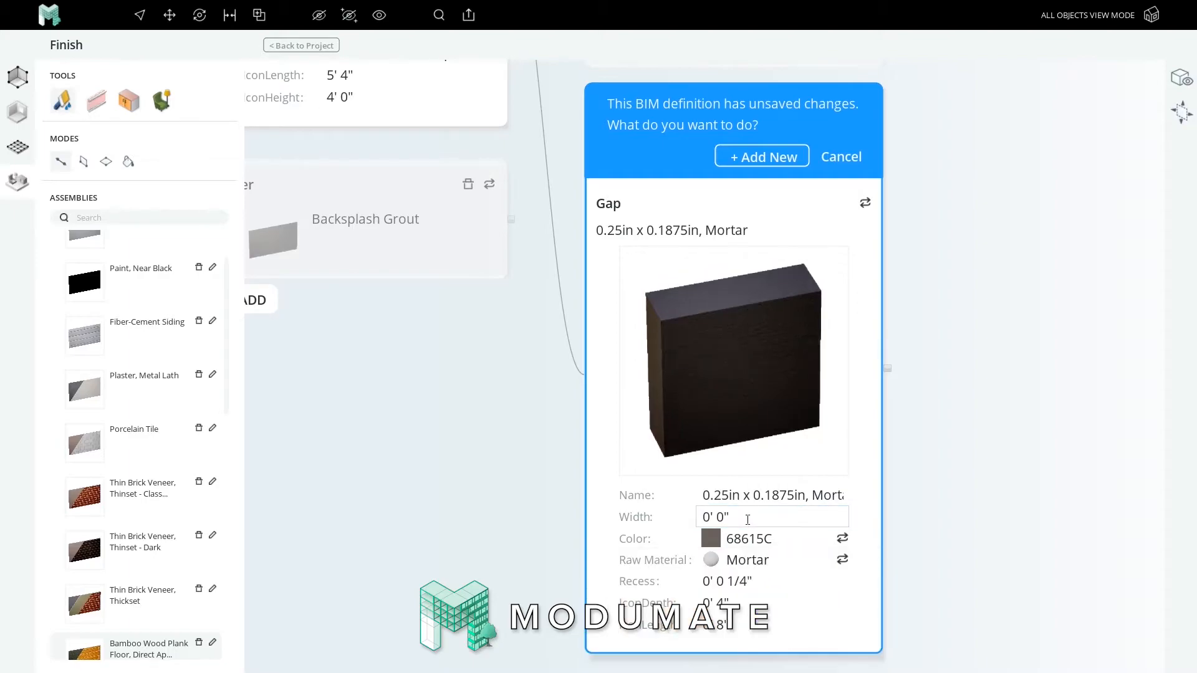
text(Backpl)
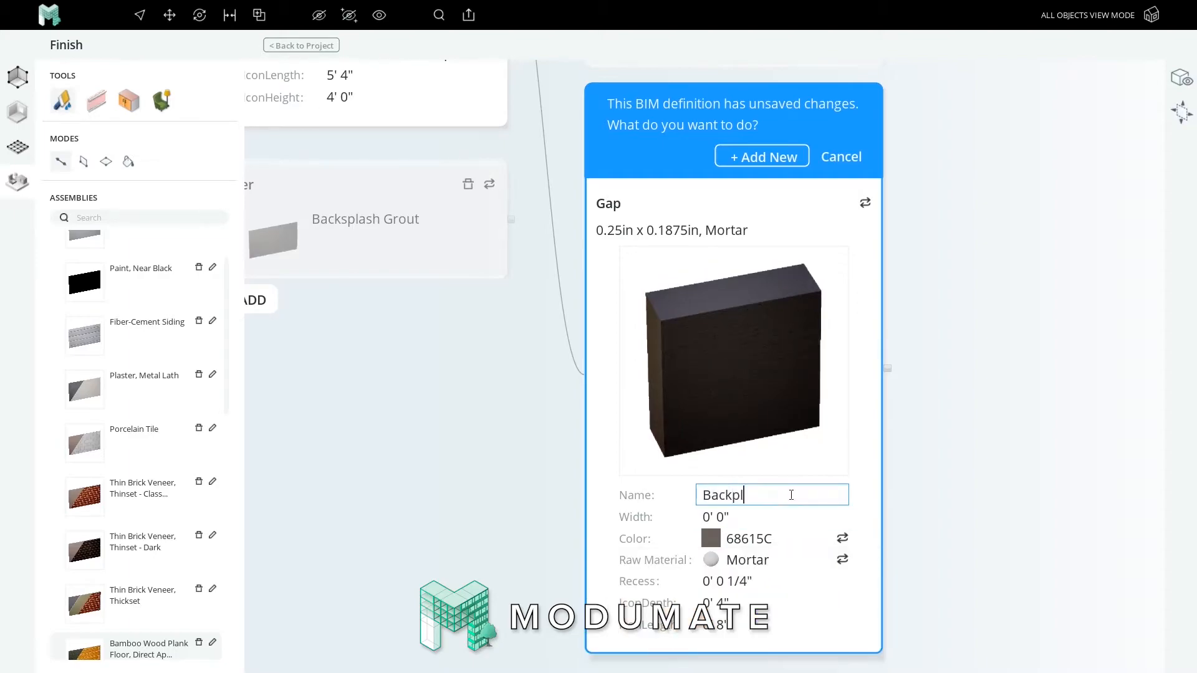
text(Backsplash Grout)
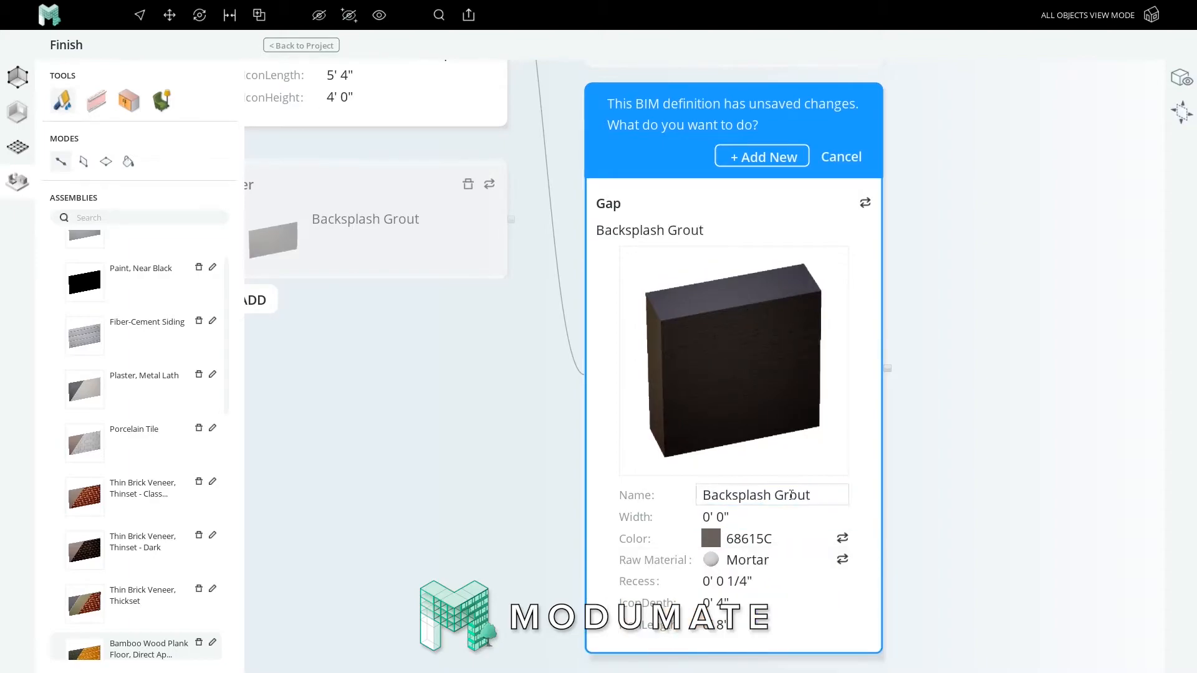
click(761, 155)
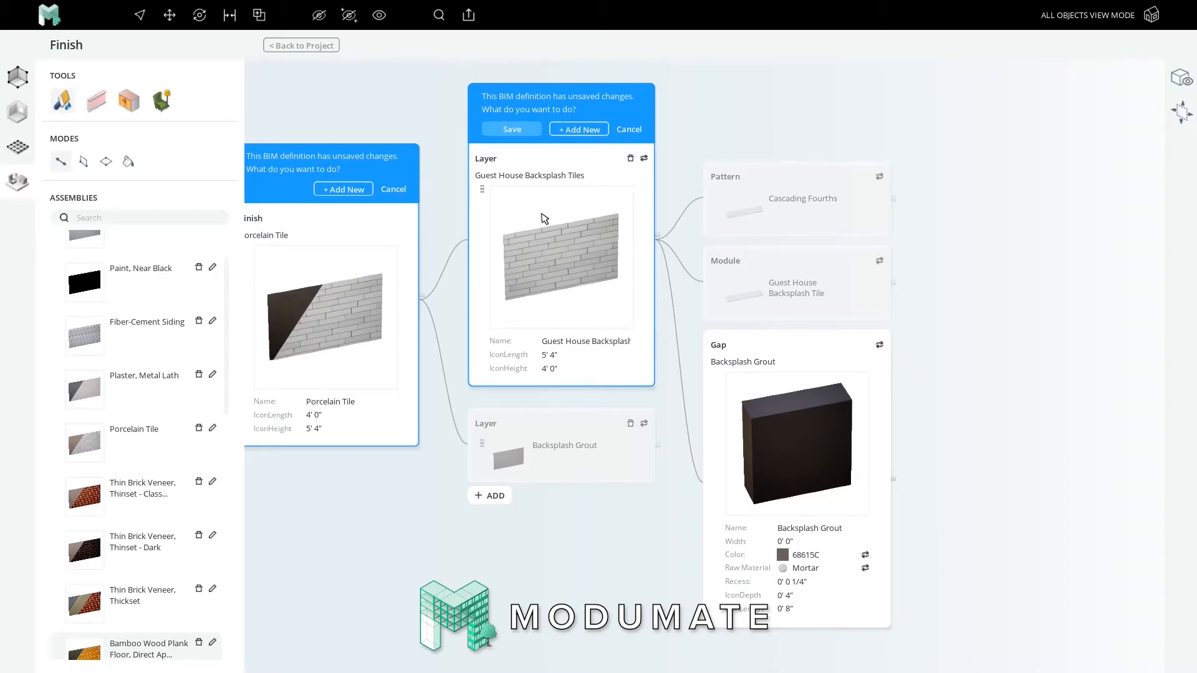
mouse_move(578, 426)
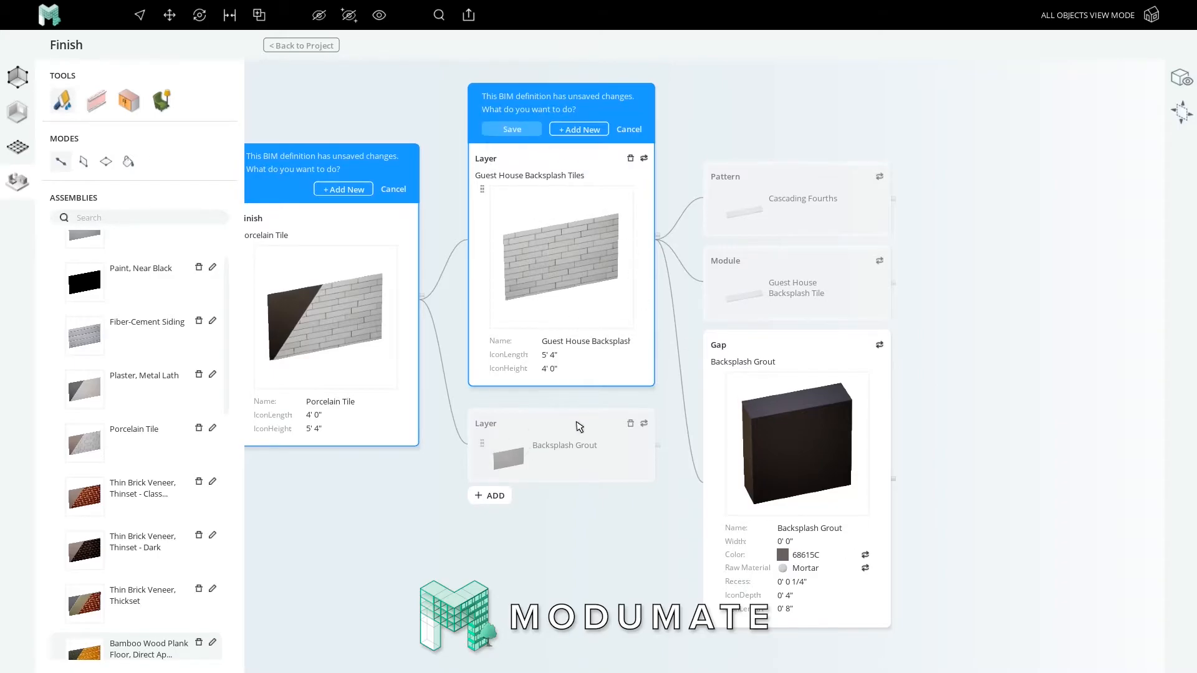
mouse_move(516, 472)
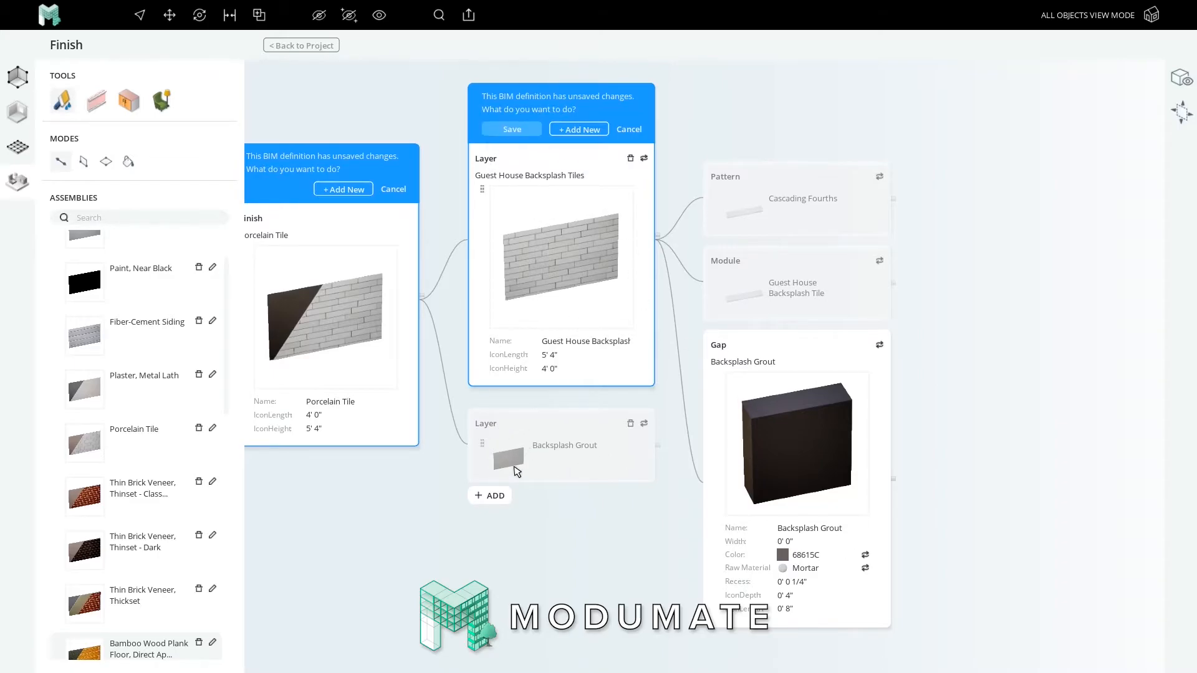
mouse_move(761, 453)
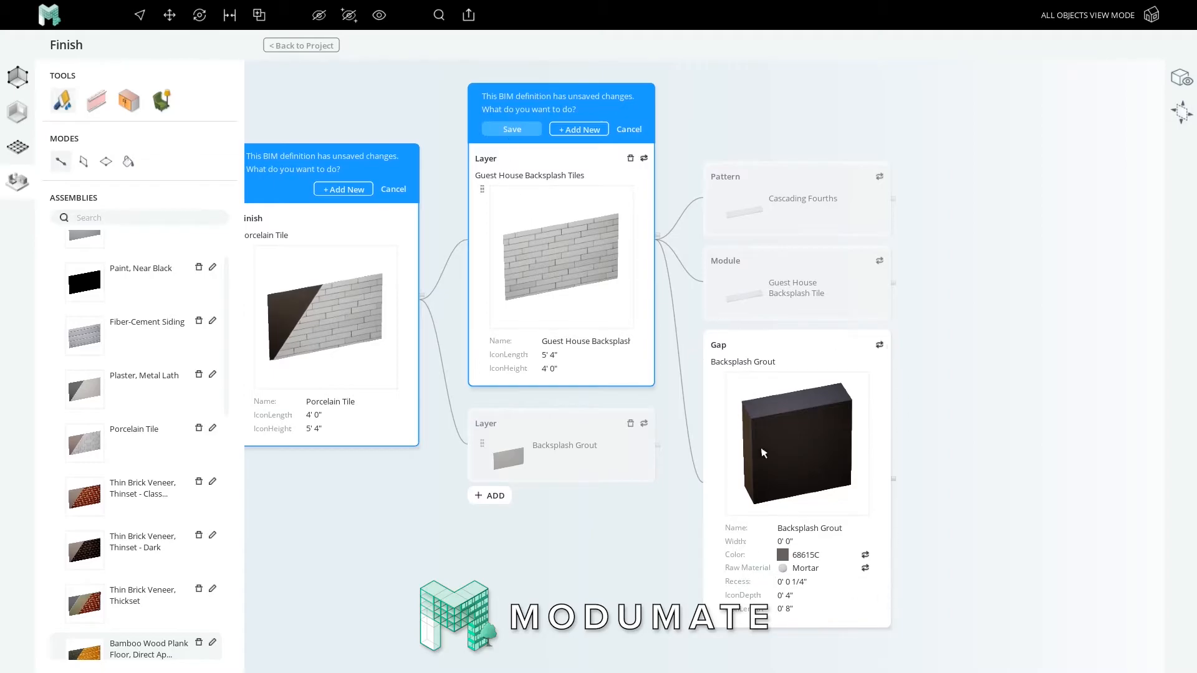
mouse_move(506, 215)
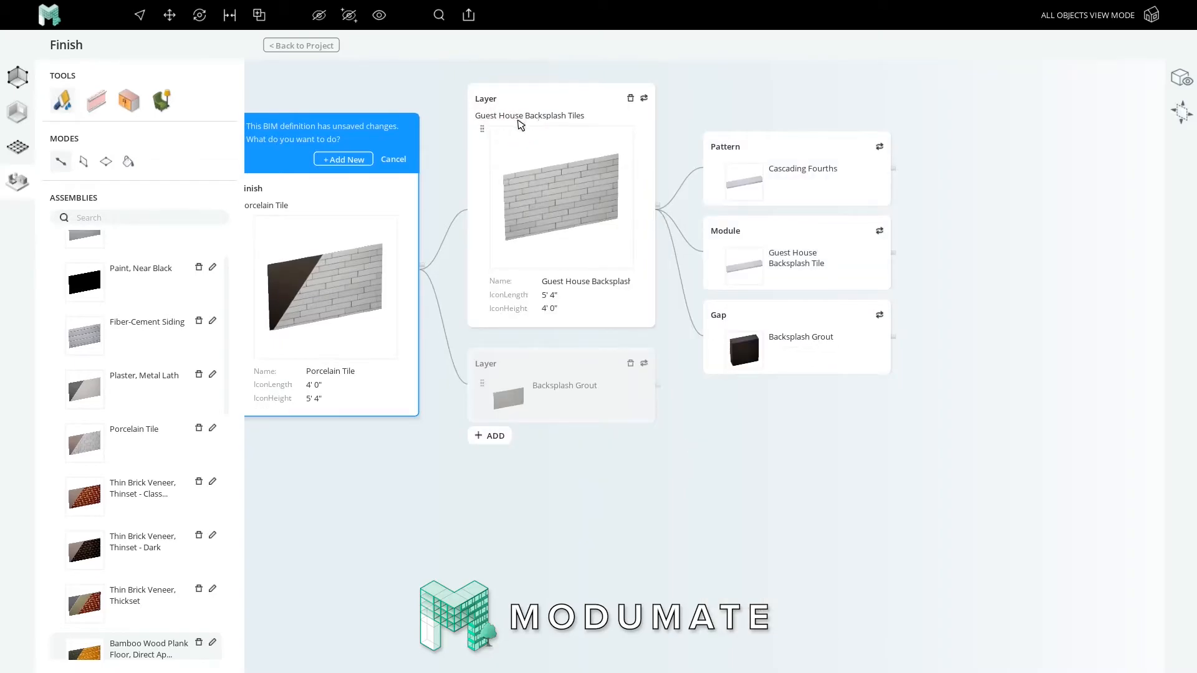
mouse_move(776, 353)
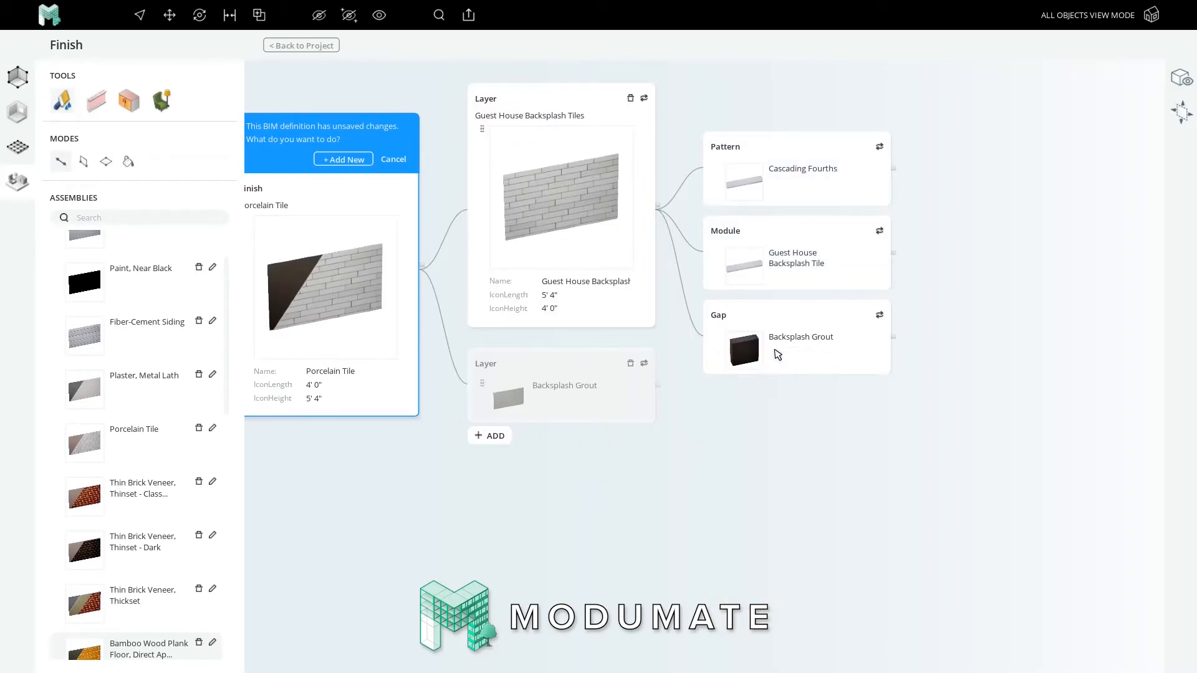
mouse_move(653, 266)
text(Guest )
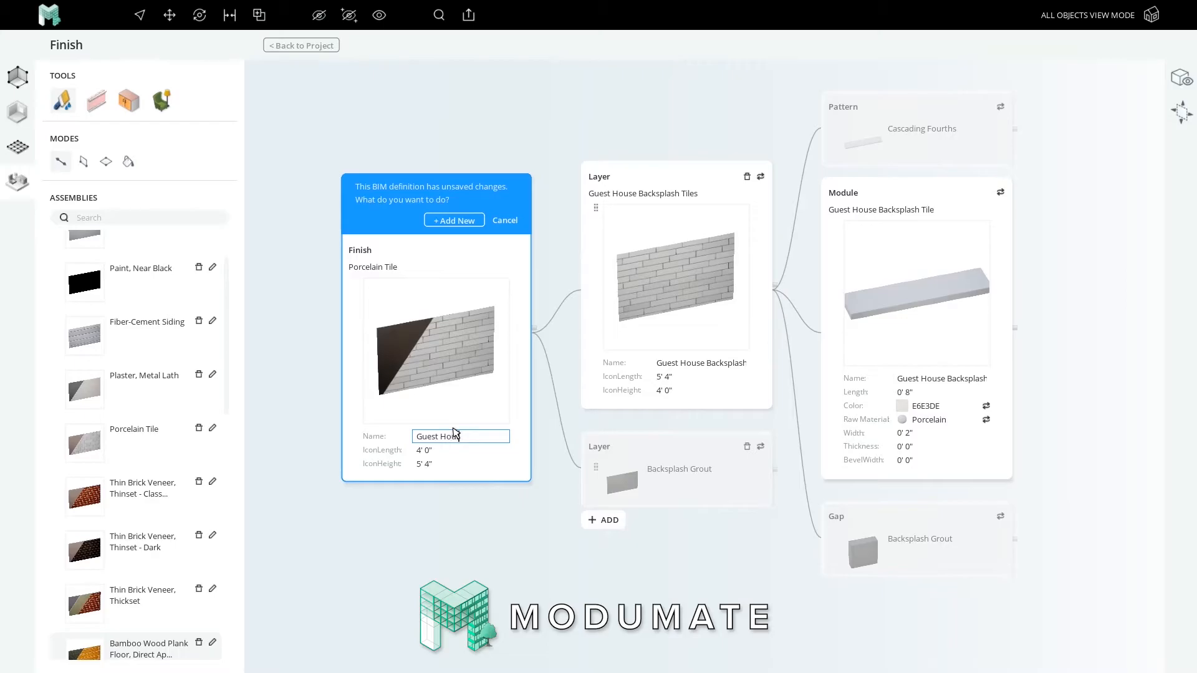
Save the finish as new 'Guest House Backsplash Finish' and locate it in the assemblies list.
text(House Backsplash Finish)
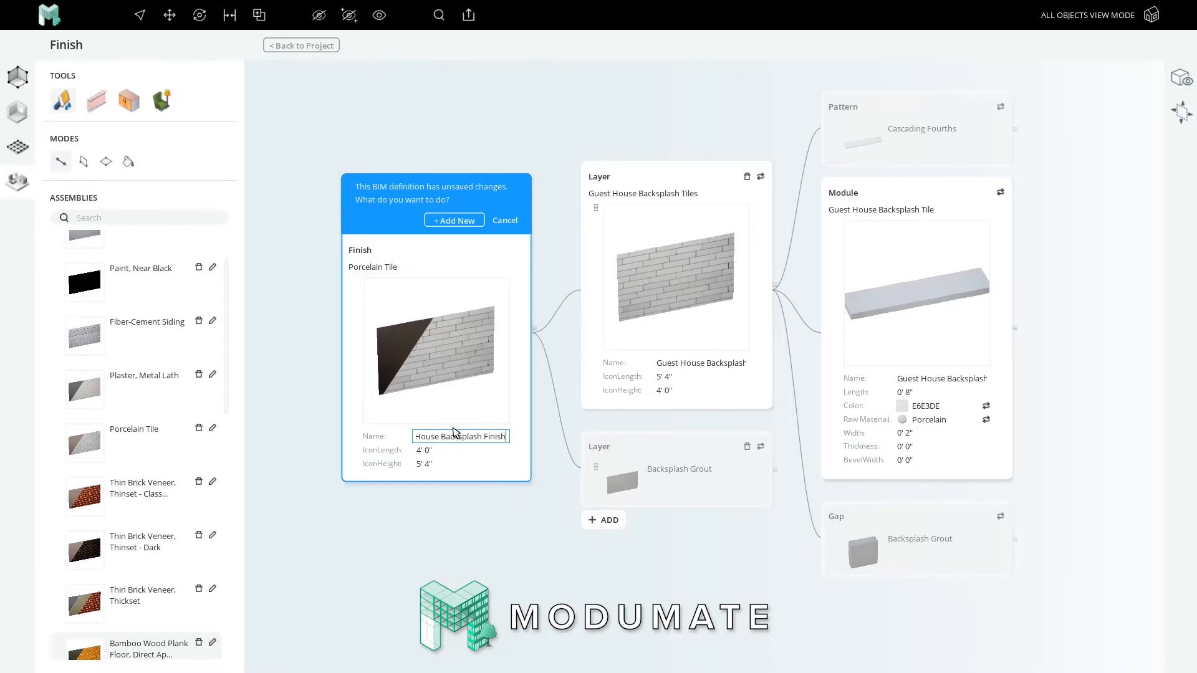
click(454, 220)
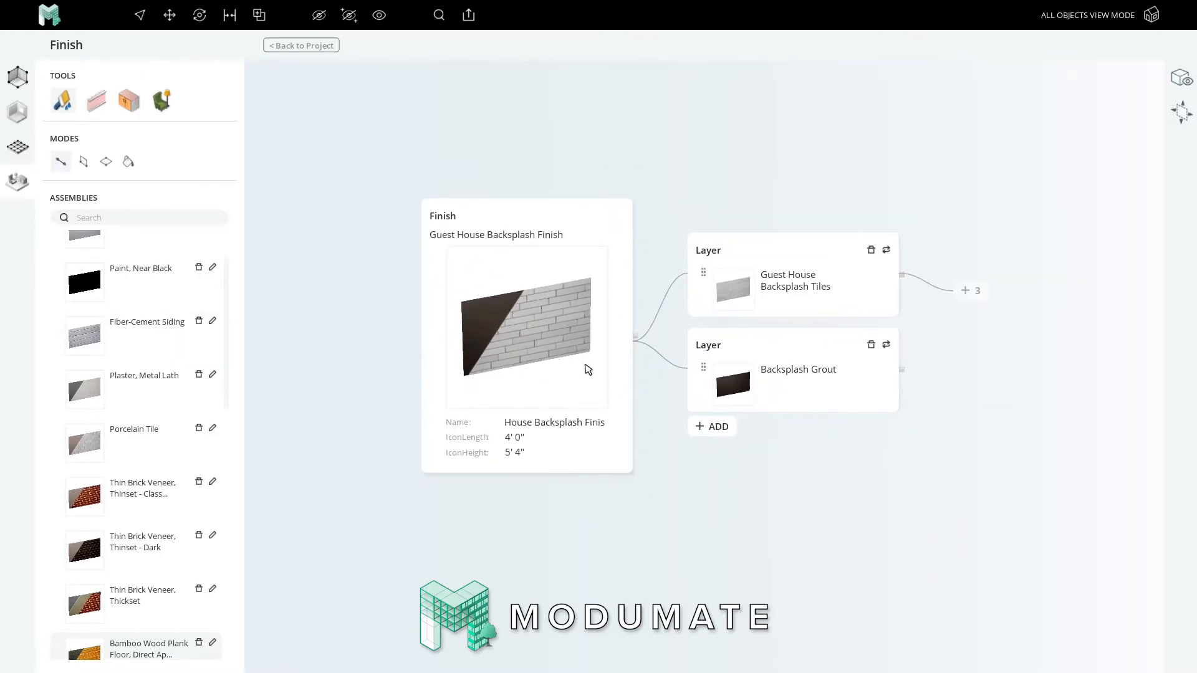
mouse_move(661, 343)
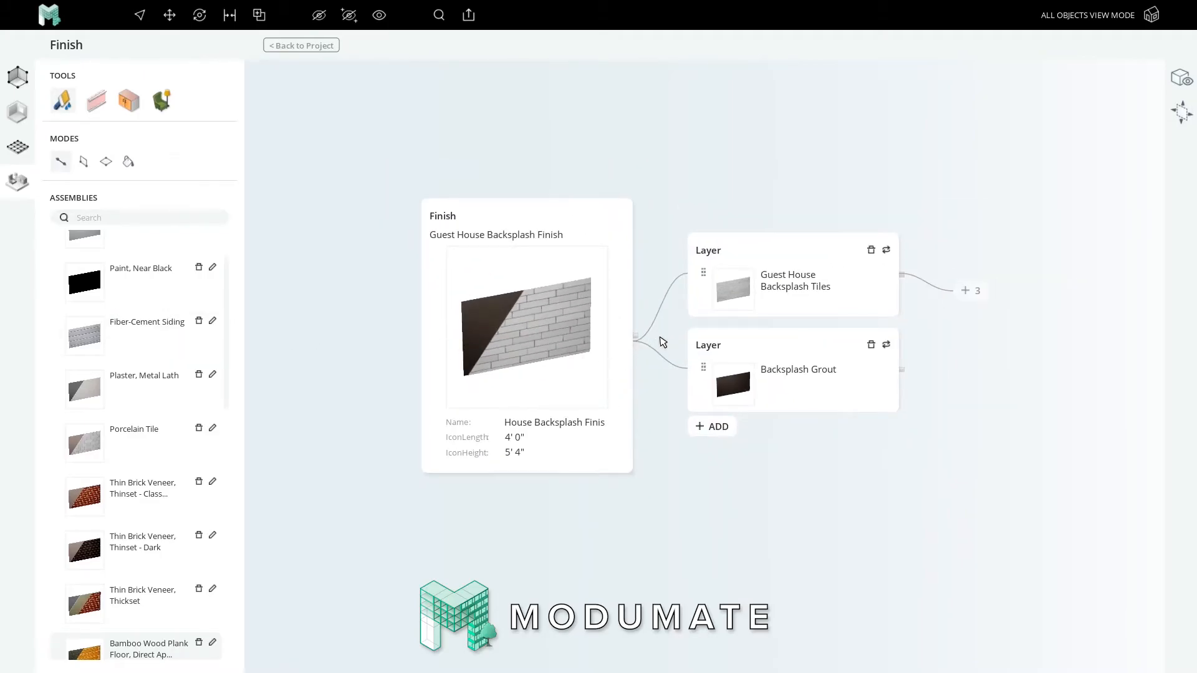
scroll(up, 3)
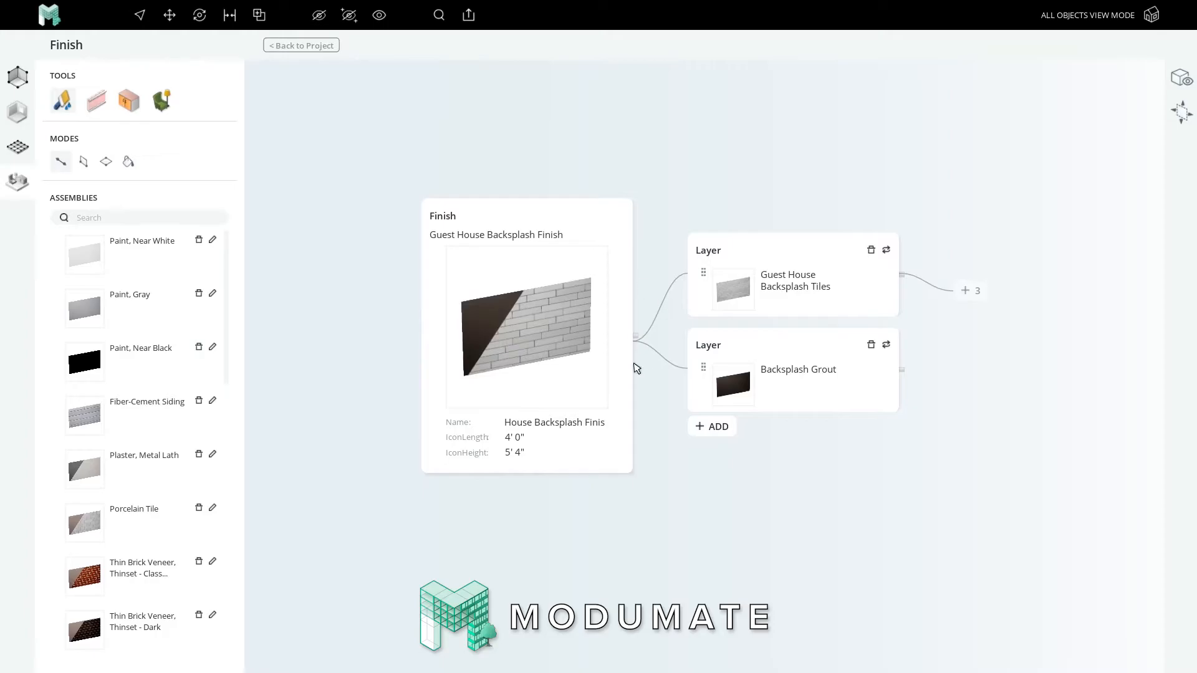
scroll(down, 3)
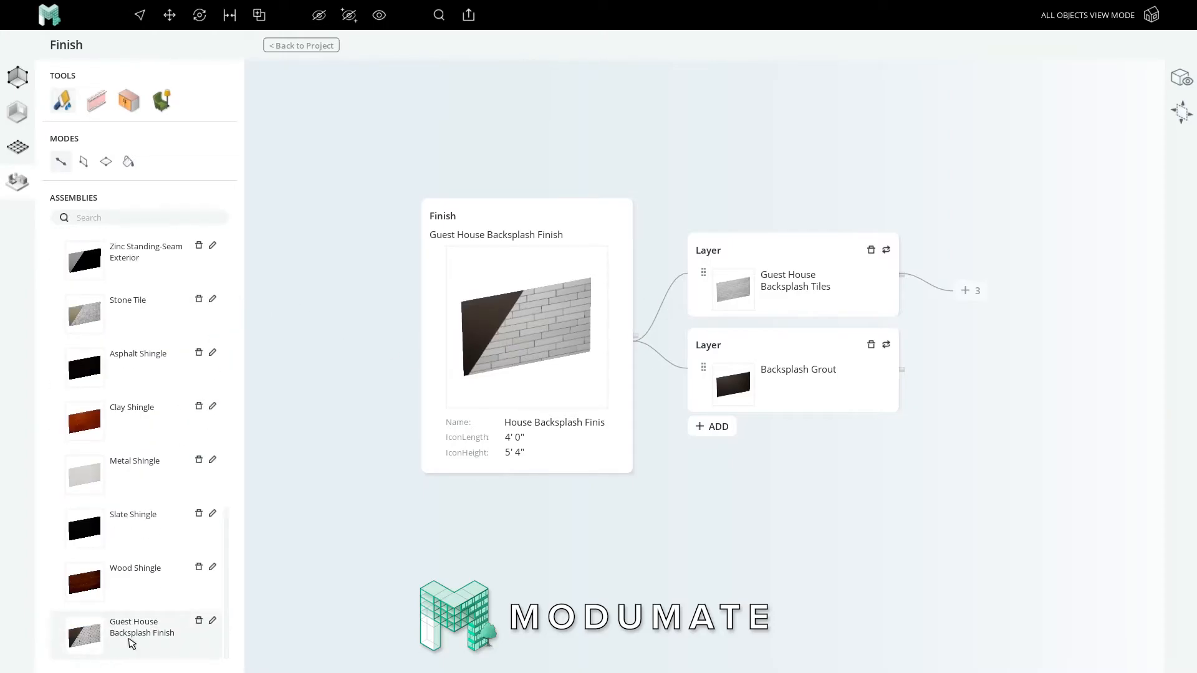
scroll(up, 3)
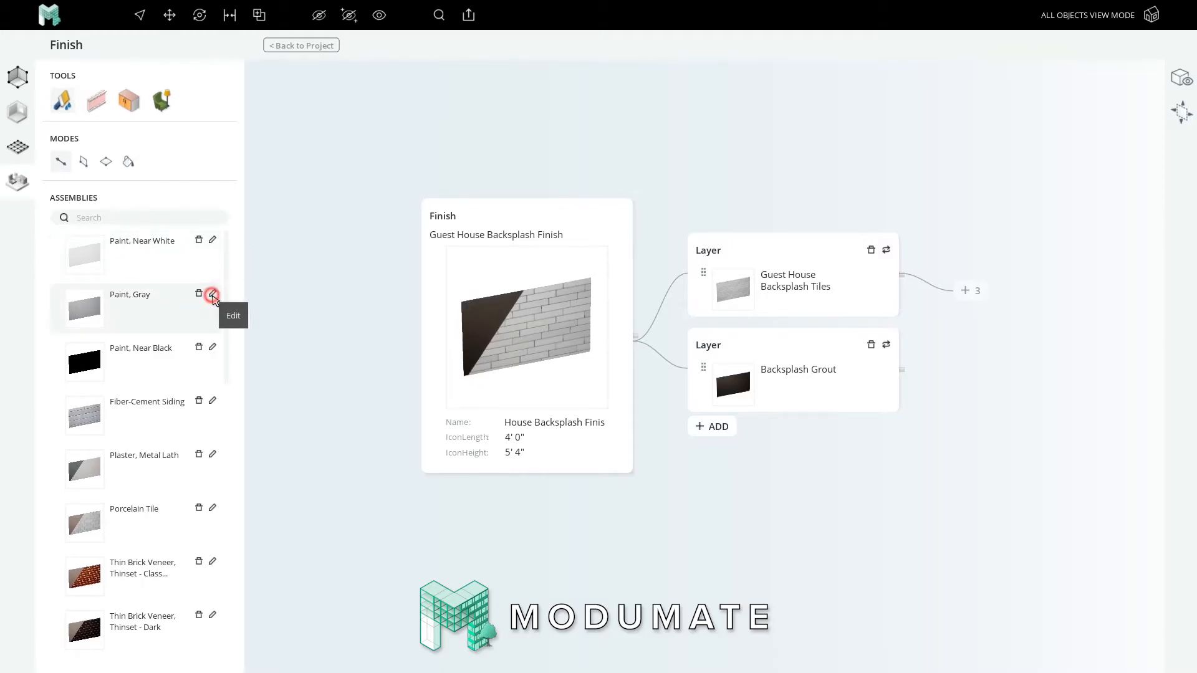
Open the Paint, Gray assembly and change its paint layer to pale periwinkle.
click(214, 295)
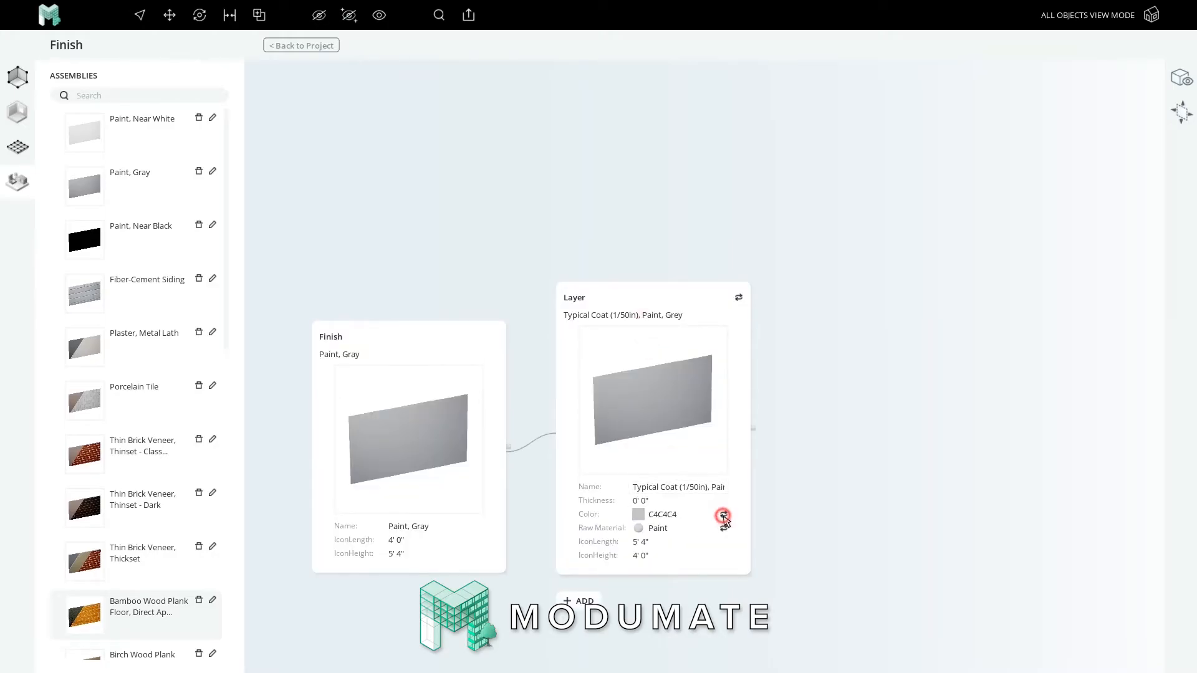
click(722, 516)
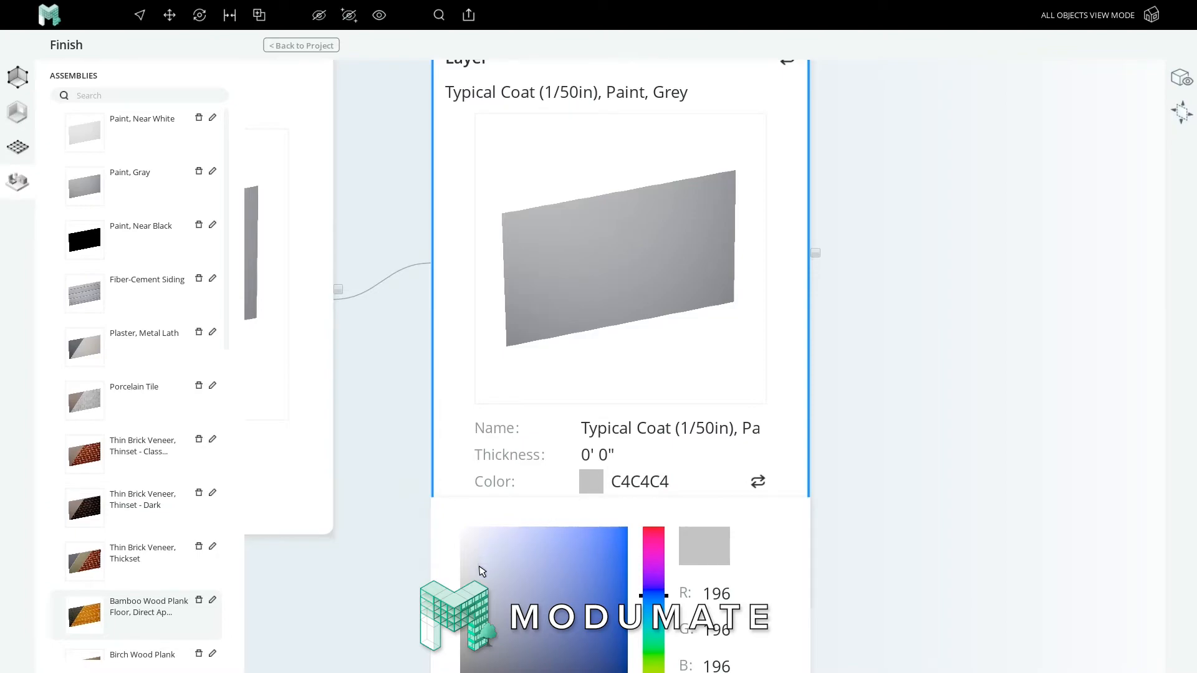
click(492, 568)
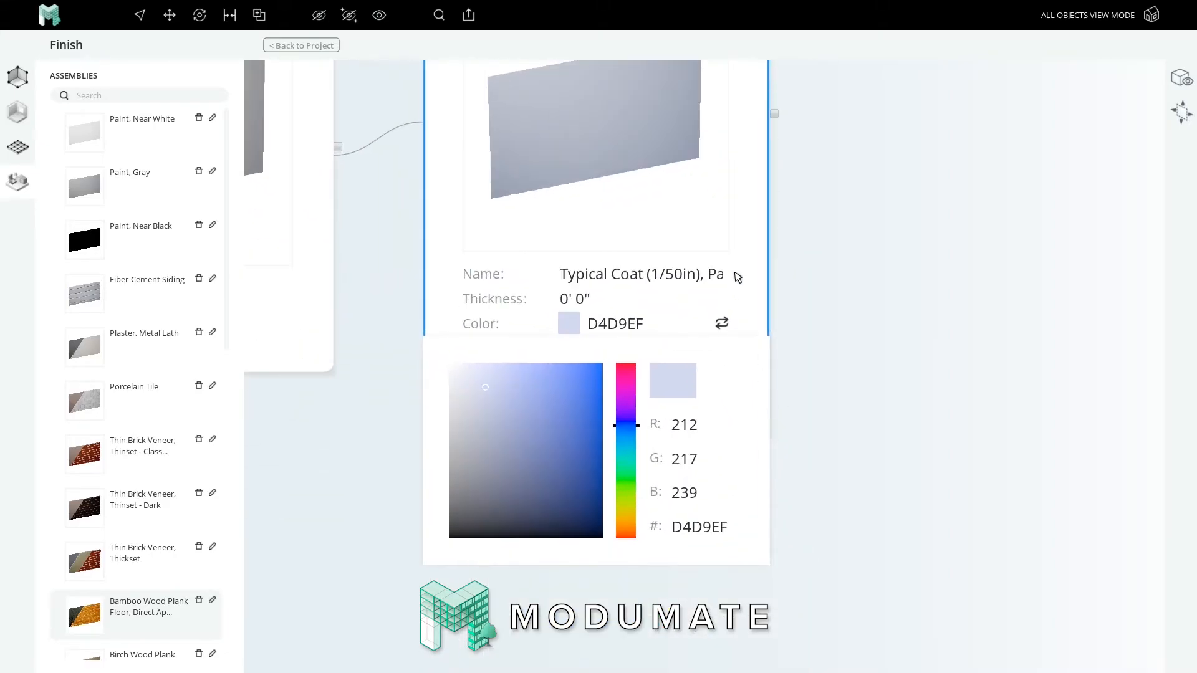
click(610, 544)
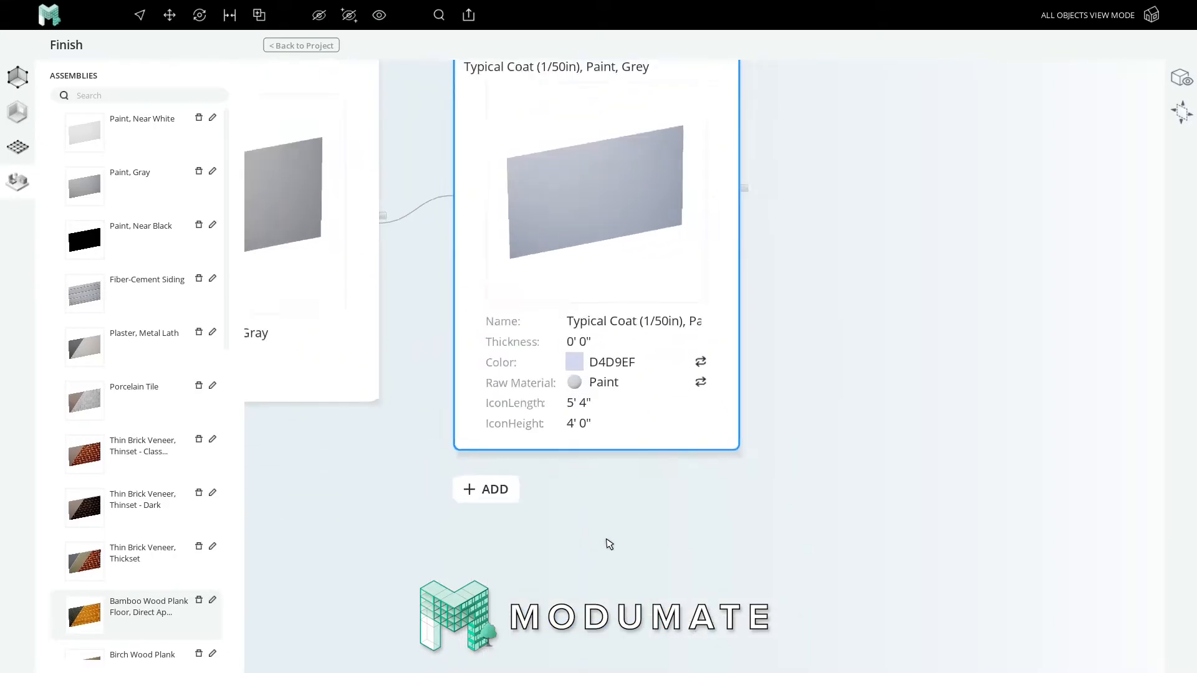
Rename the finish 'Guest House Bathroom Paint Finish' and add it as a new assembly.
text(Guest House Bathroom Paint)
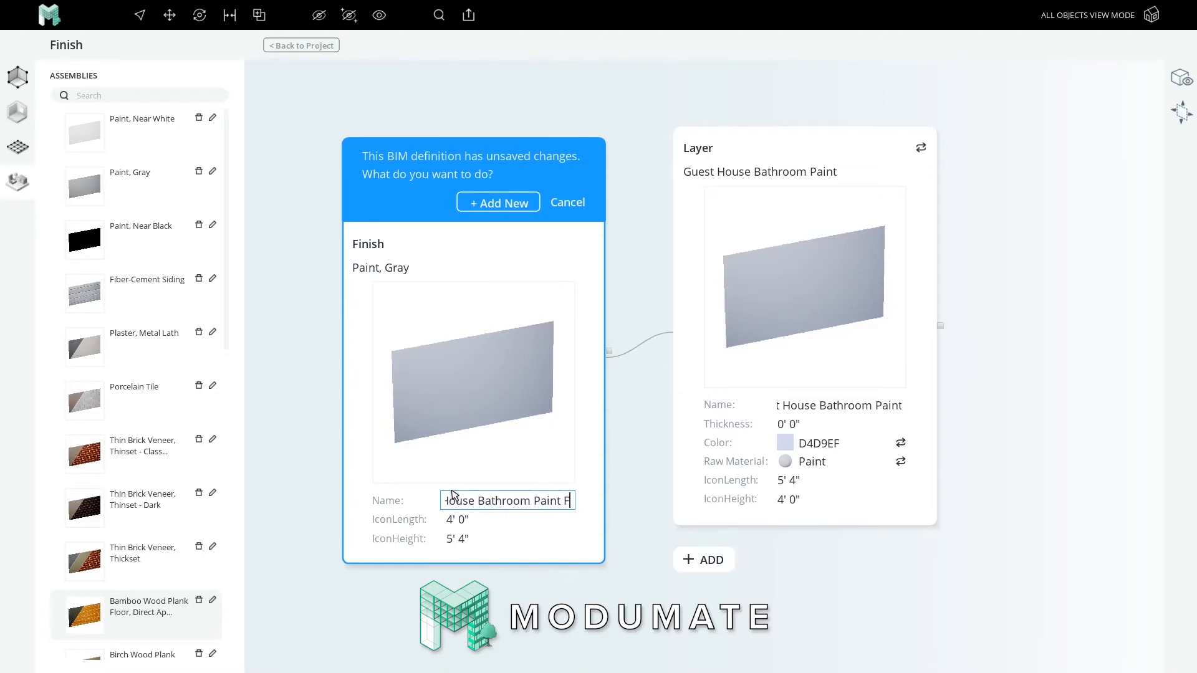
click(498, 202)
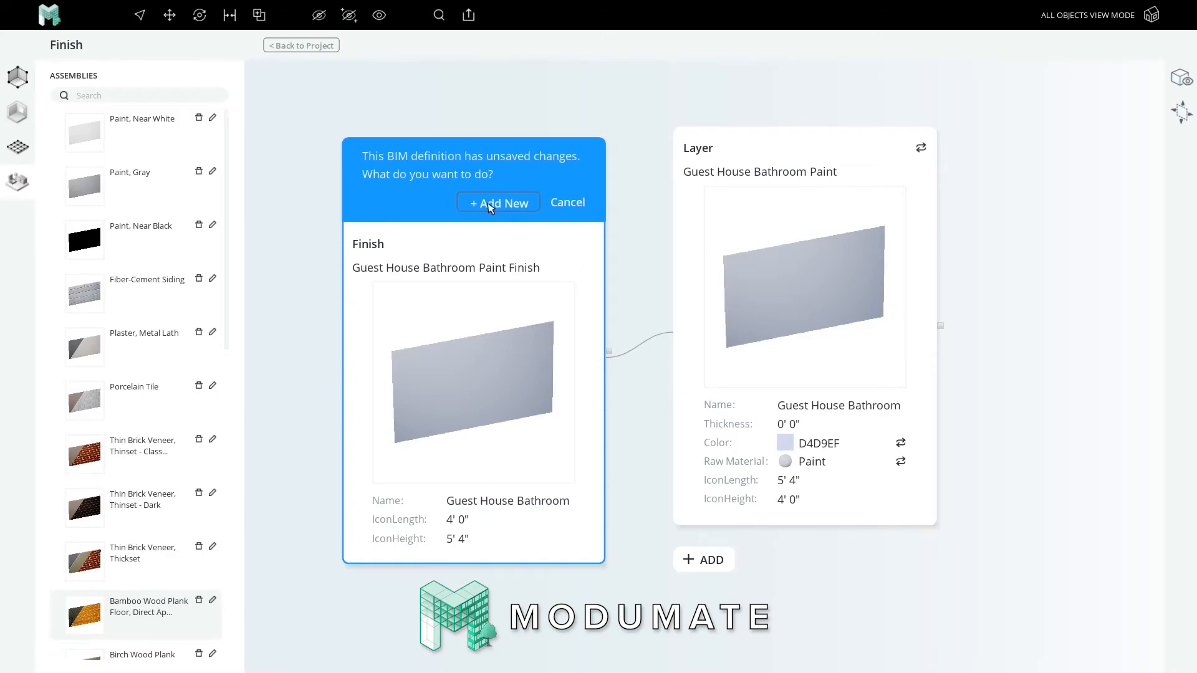
click(497, 202)
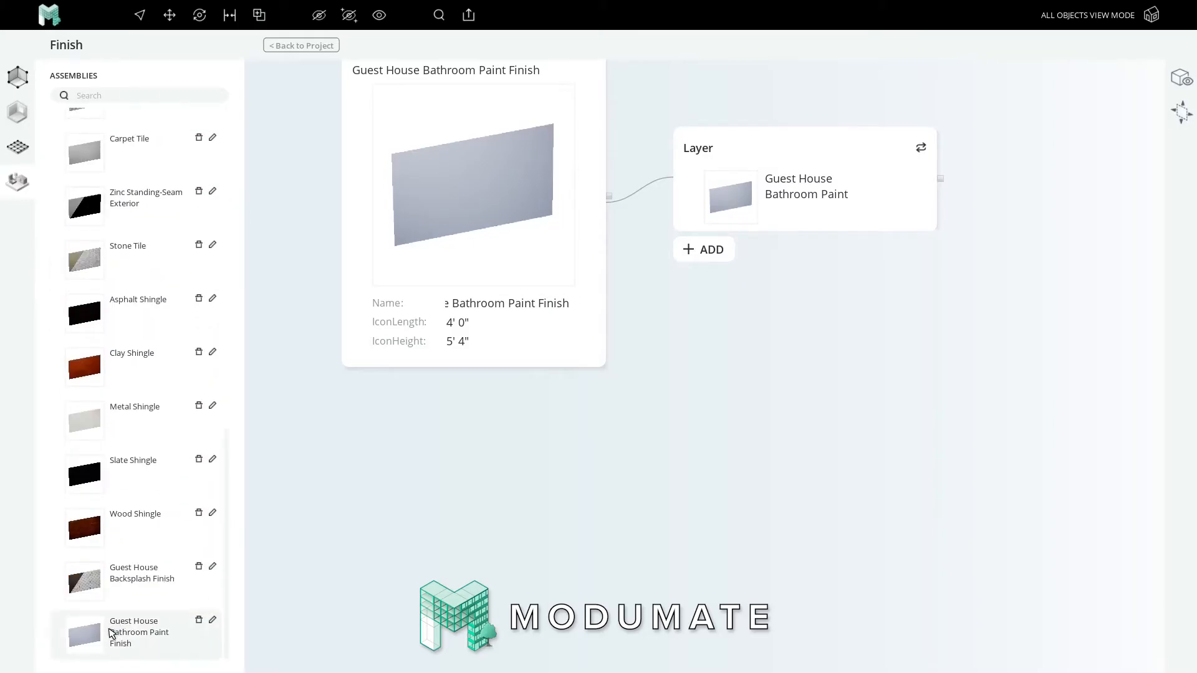
scroll(up, 3)
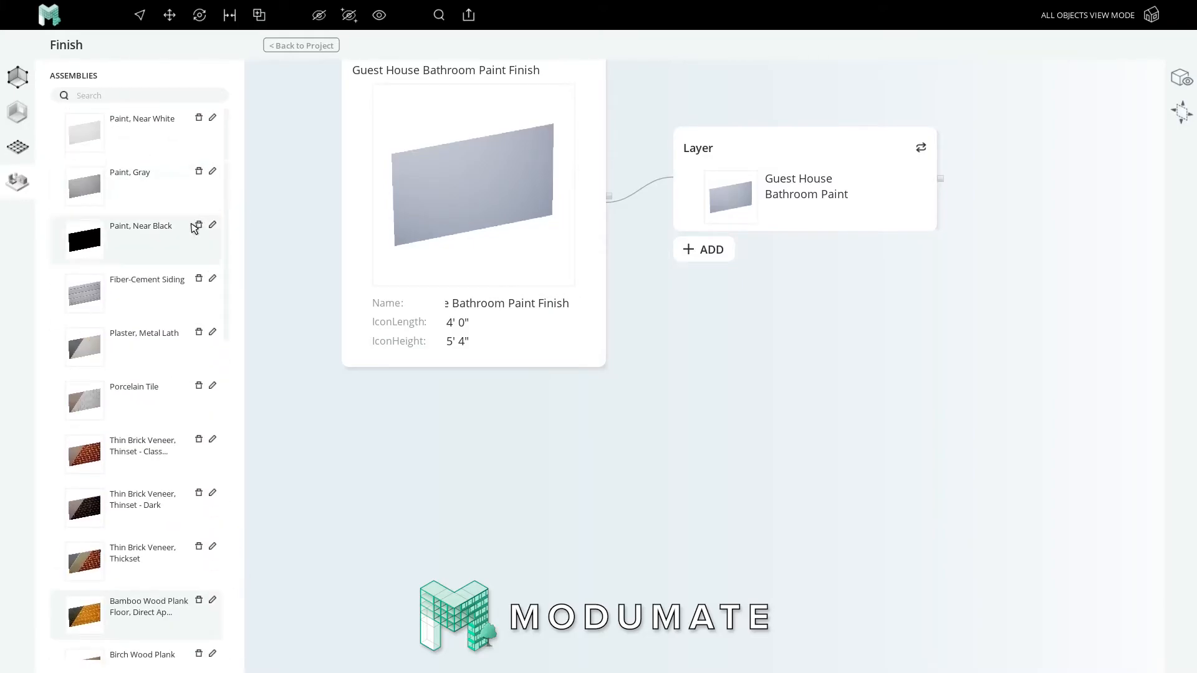
mouse_move(72, 307)
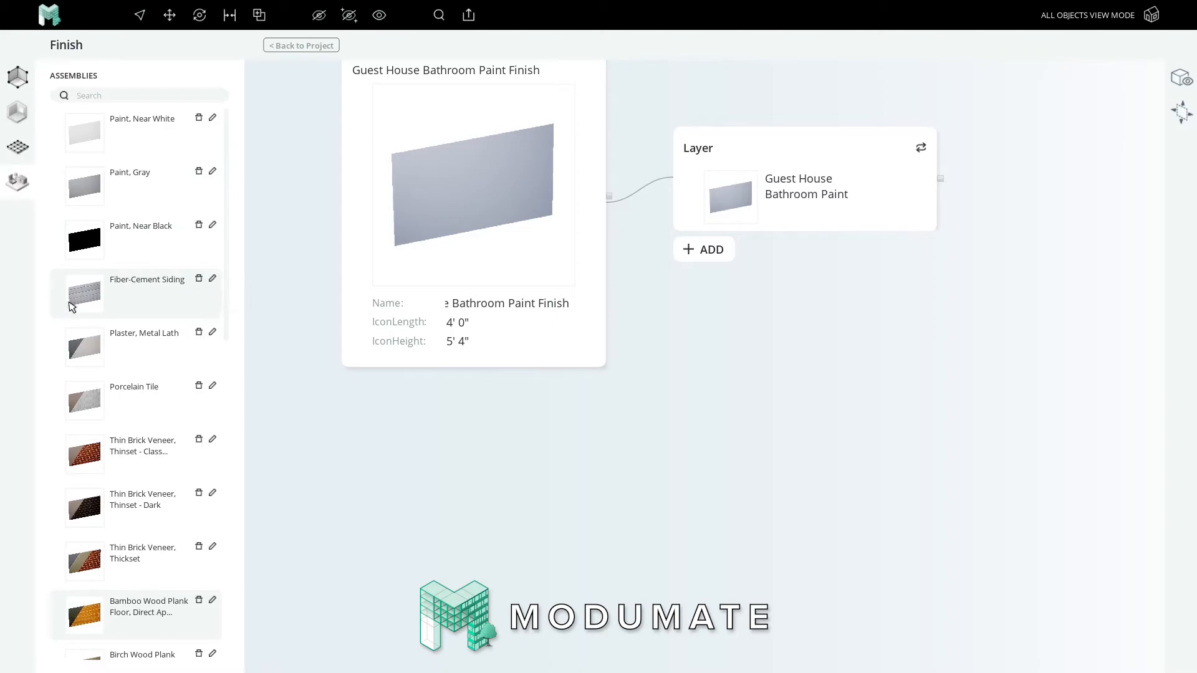
mouse_move(143, 303)
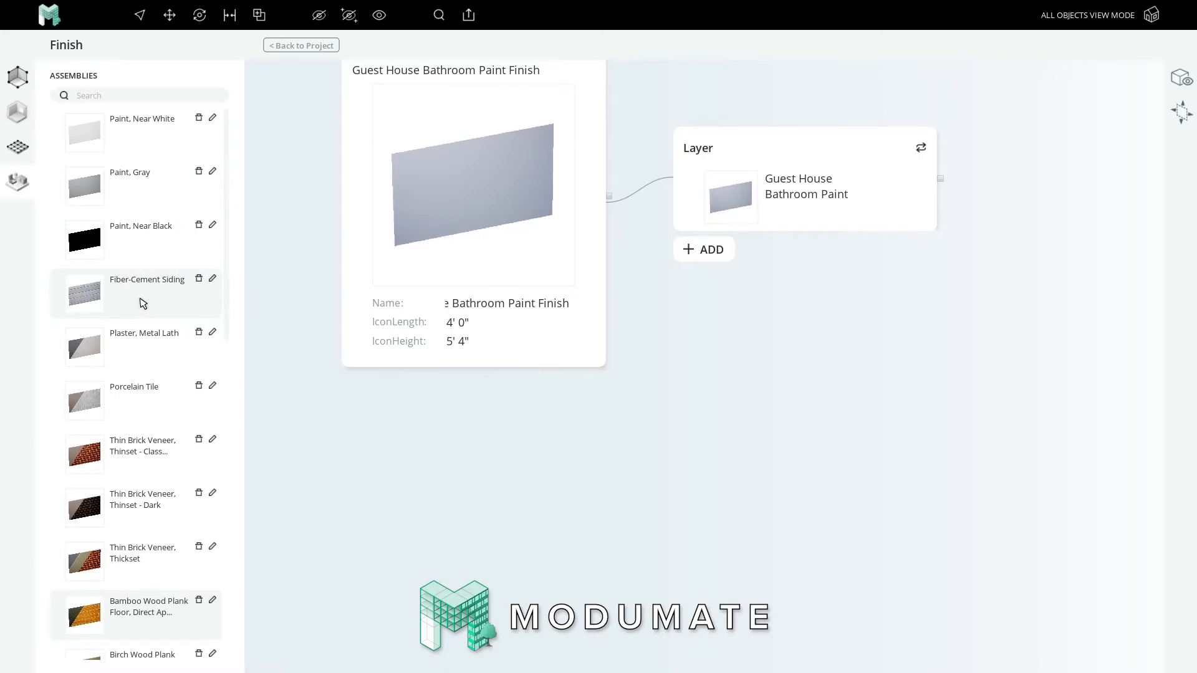
mouse_move(203, 392)
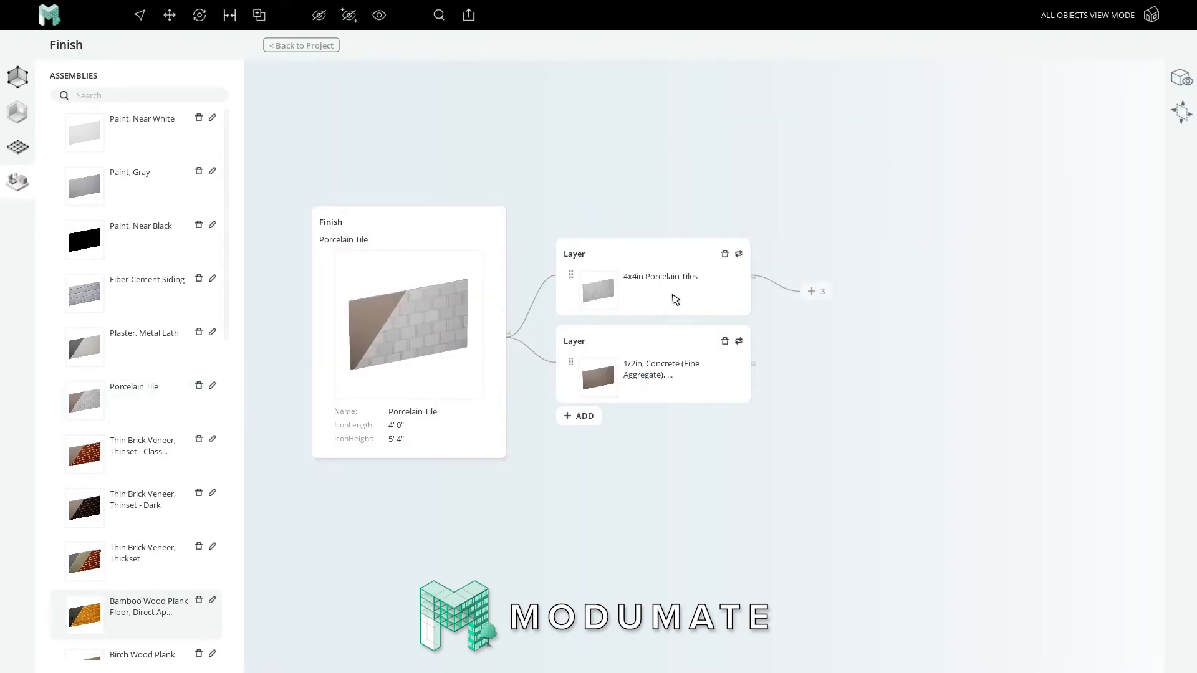
mouse_move(329, 310)
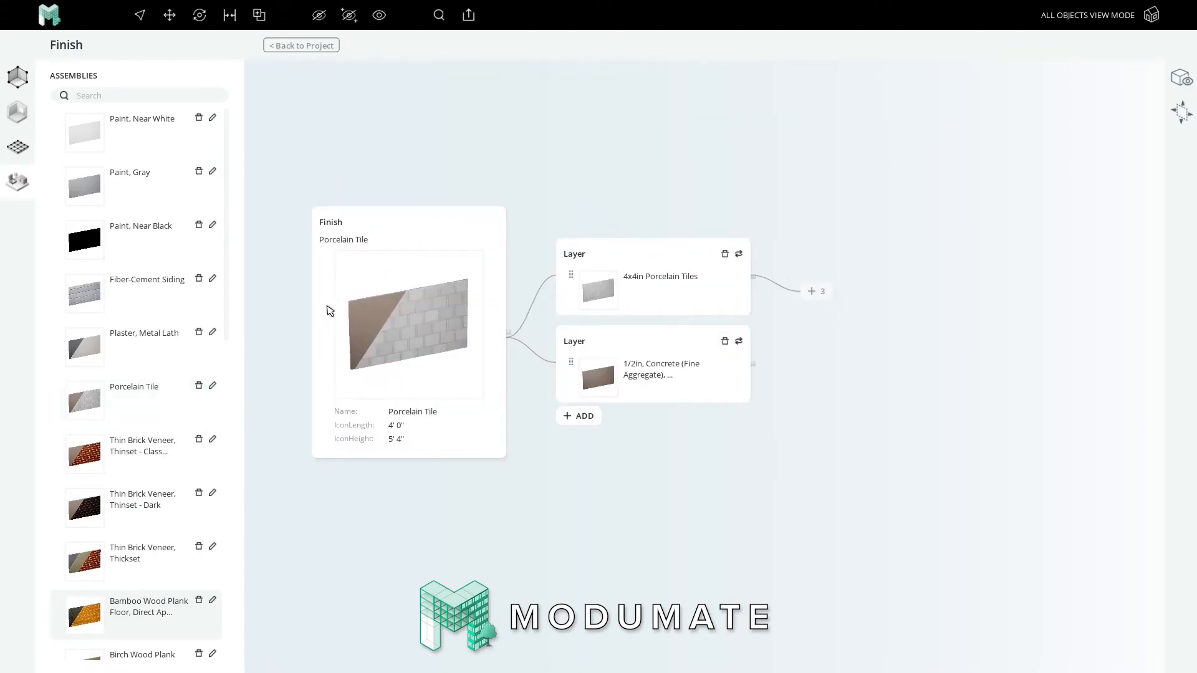
Expand the 4x4in Porcelain Tiles layer and set its pattern to Stack Bond.
click(652, 276)
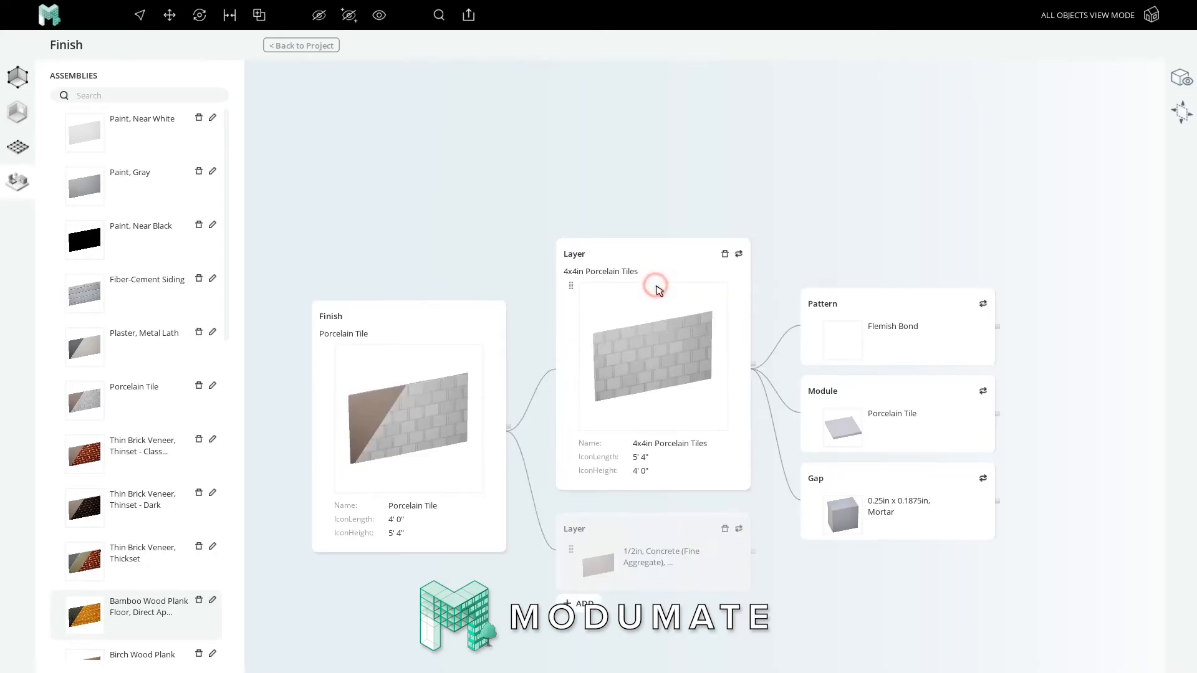
click(984, 303)
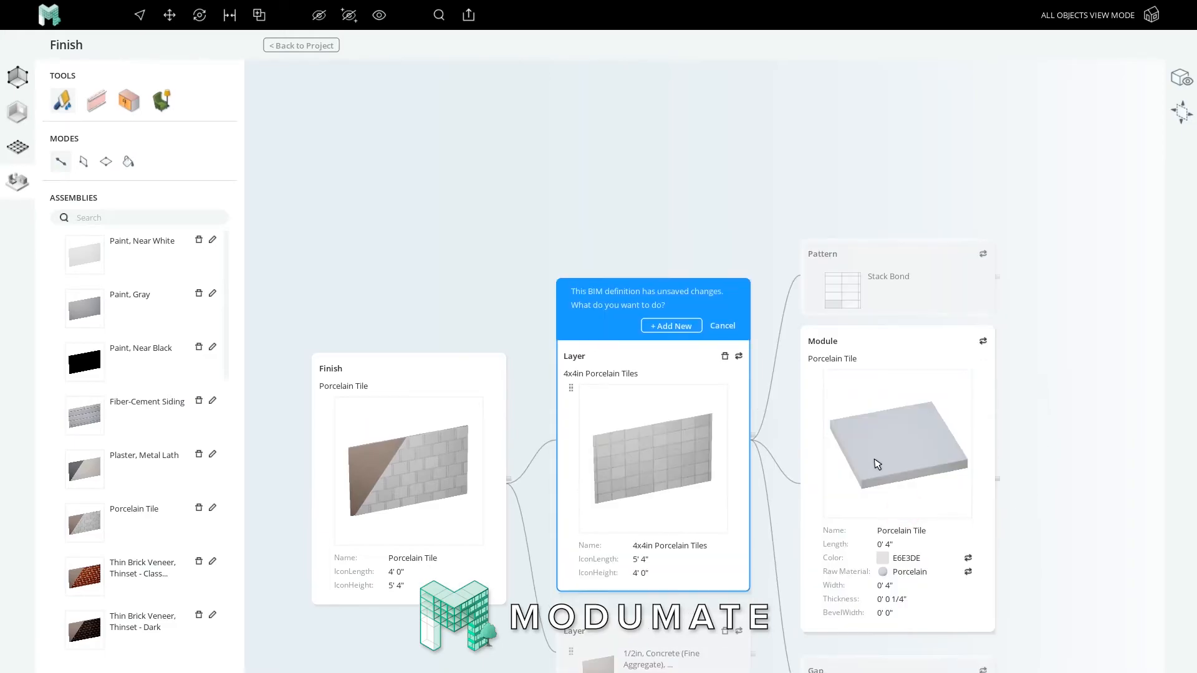
Swap the tile layer's porcelain module for the Calacatta marble Stone Tile.
click(983, 340)
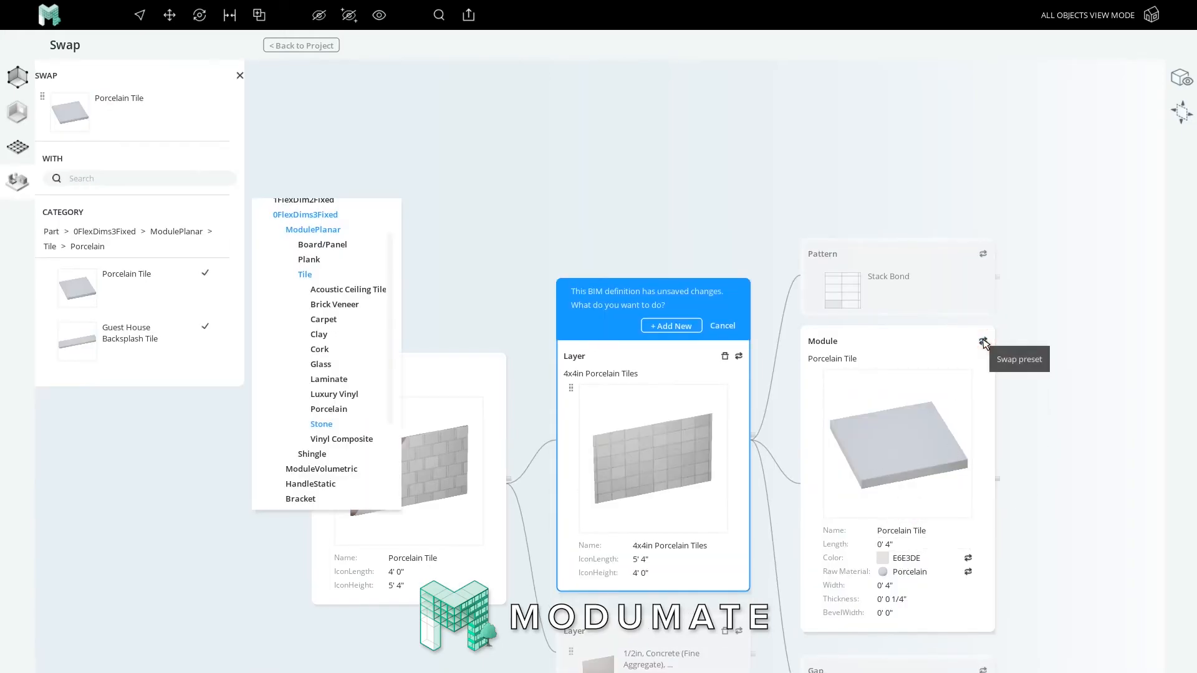
mouse_move(54, 251)
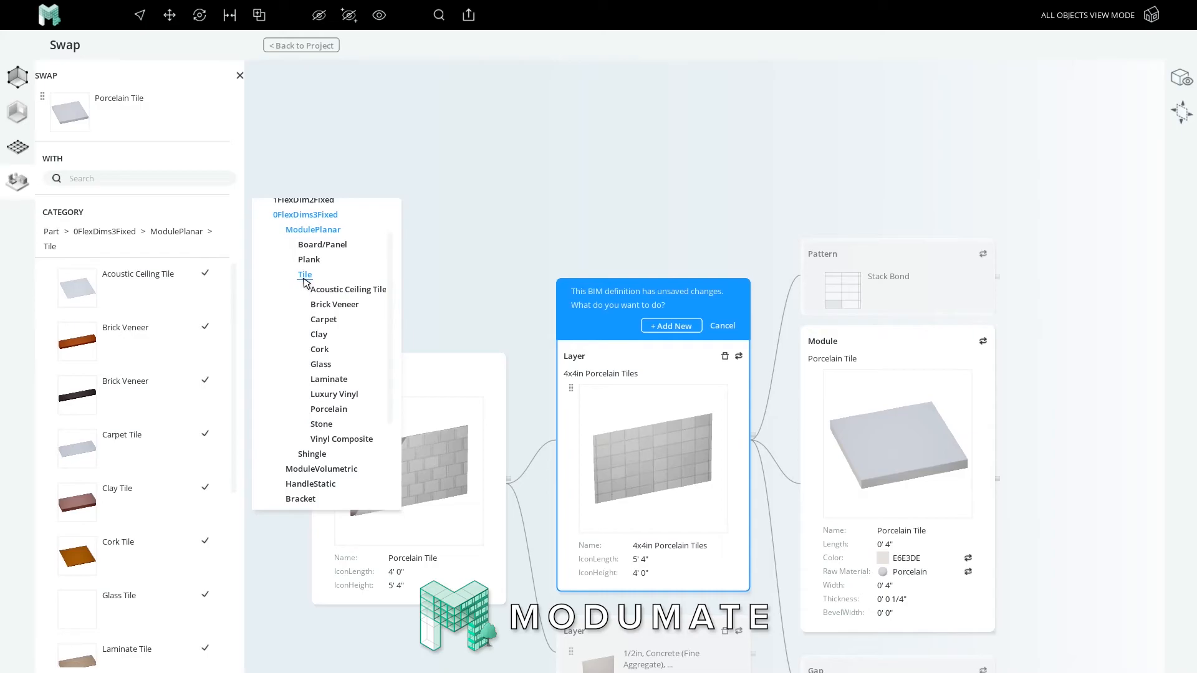
click(320, 424)
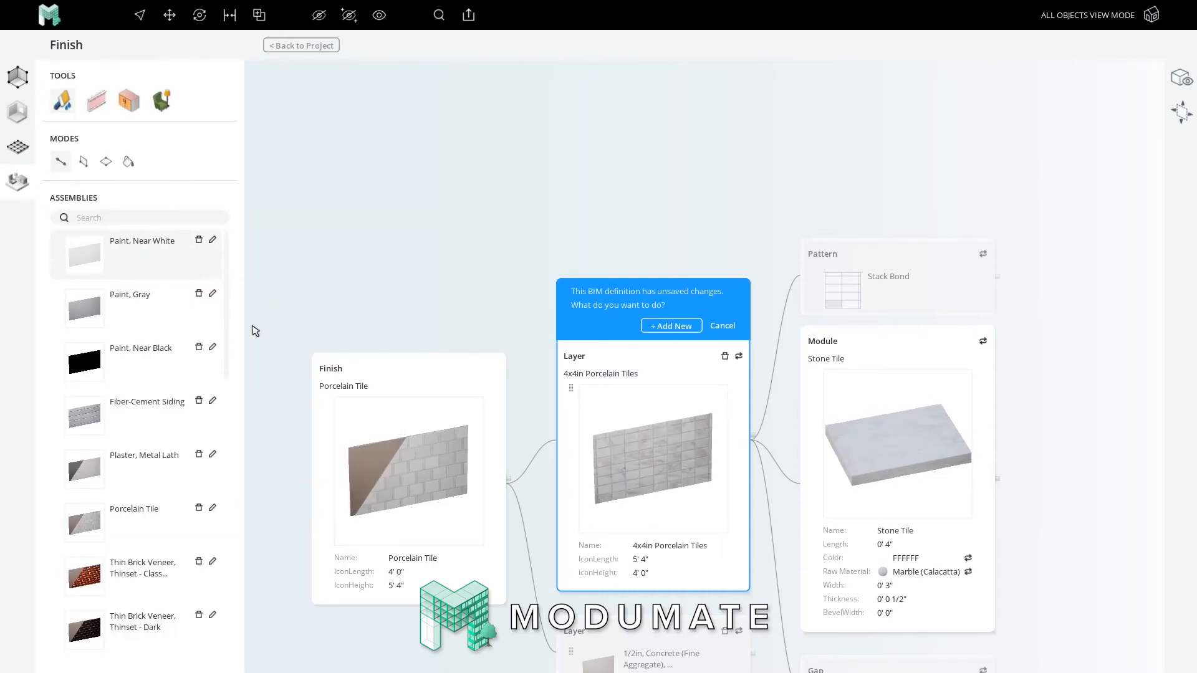
mouse_move(931, 581)
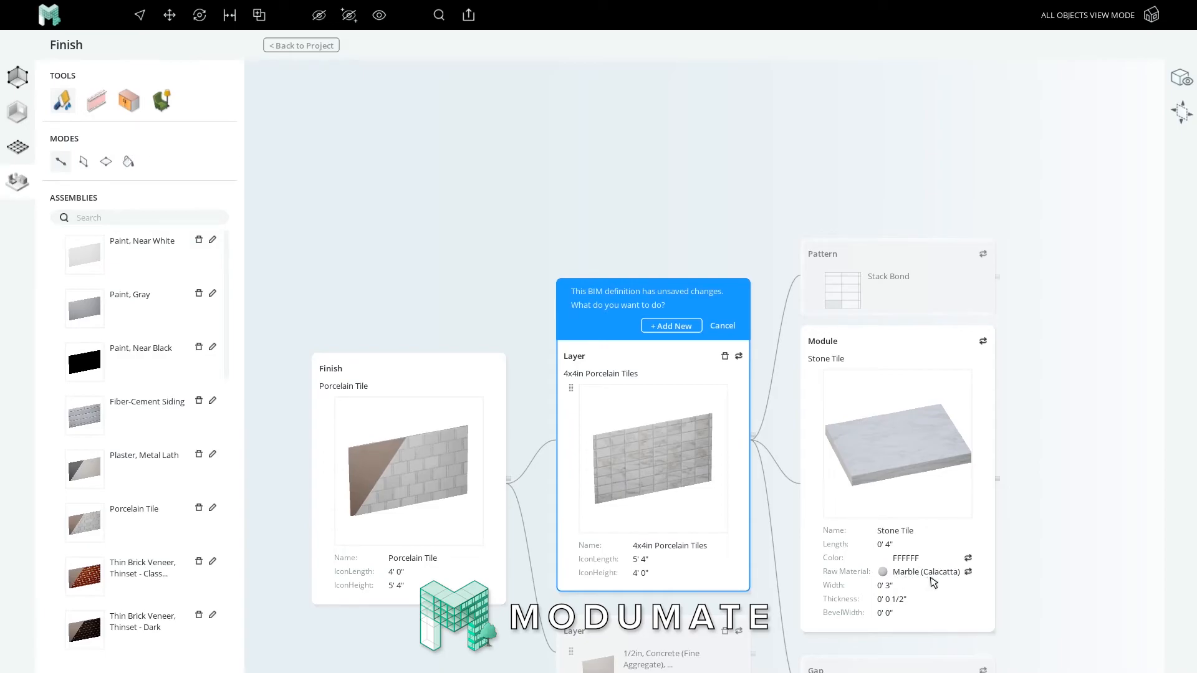
Resize the marble tile to 12 by 12 inches, 3/8" thick, and name it Guest House Bathroom Floor Tile.
click(921, 543)
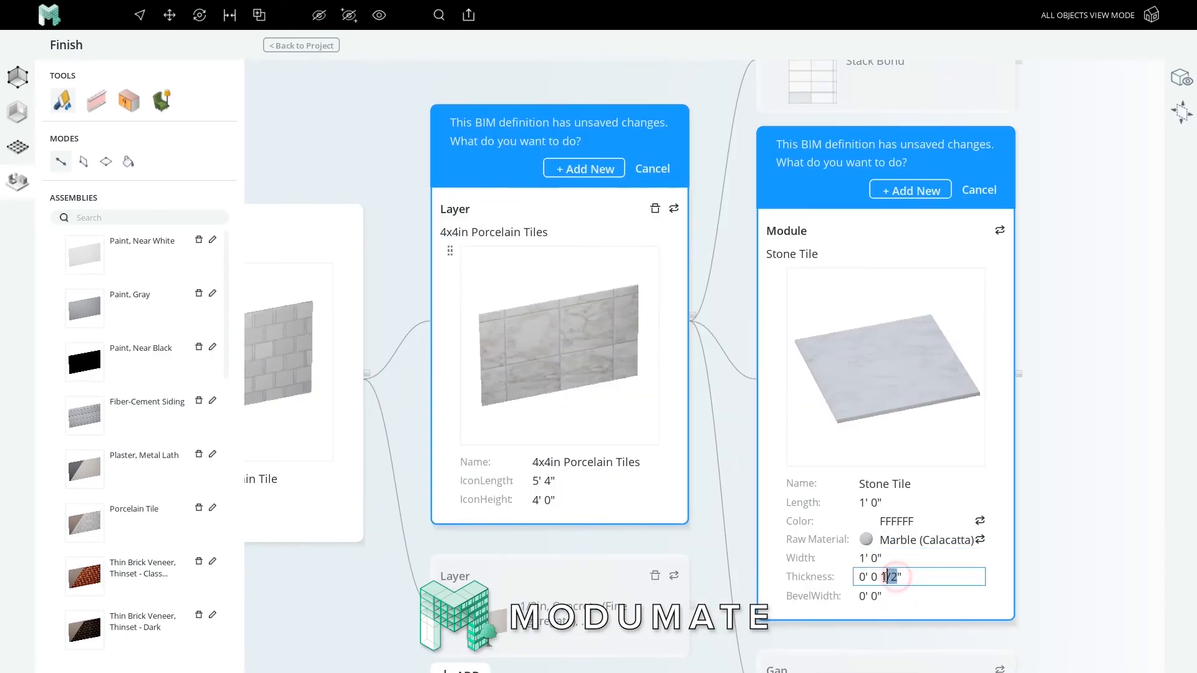
text(3/8")
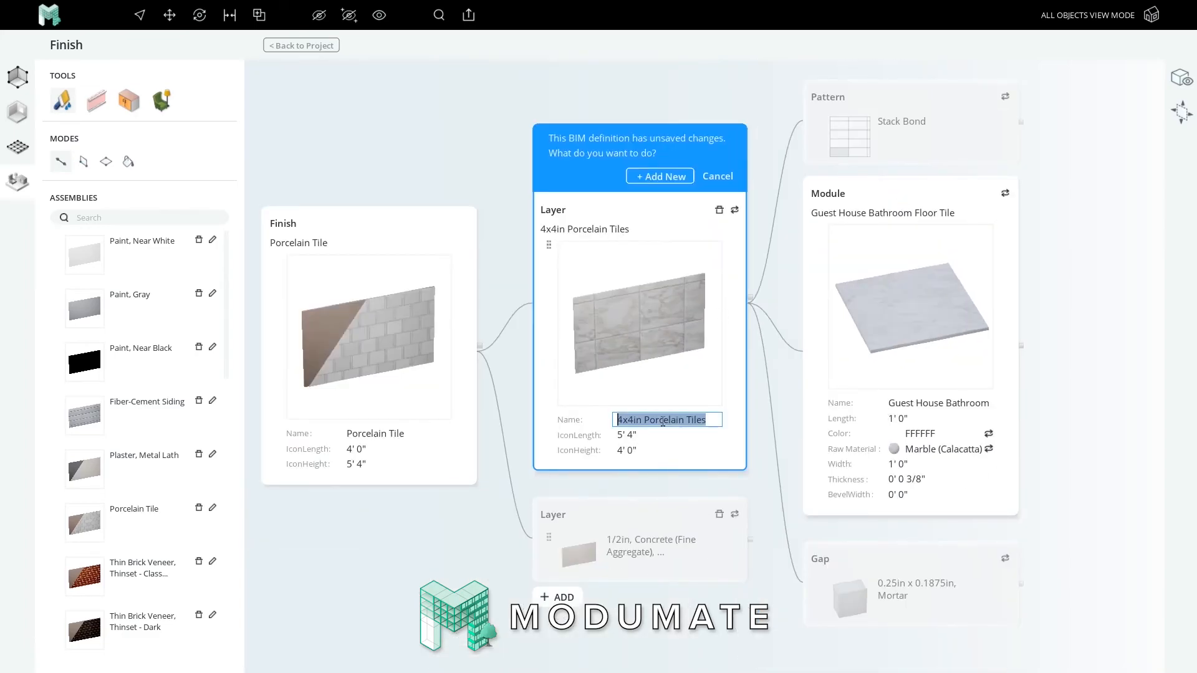
text(House Bathroom Floor Tiles)
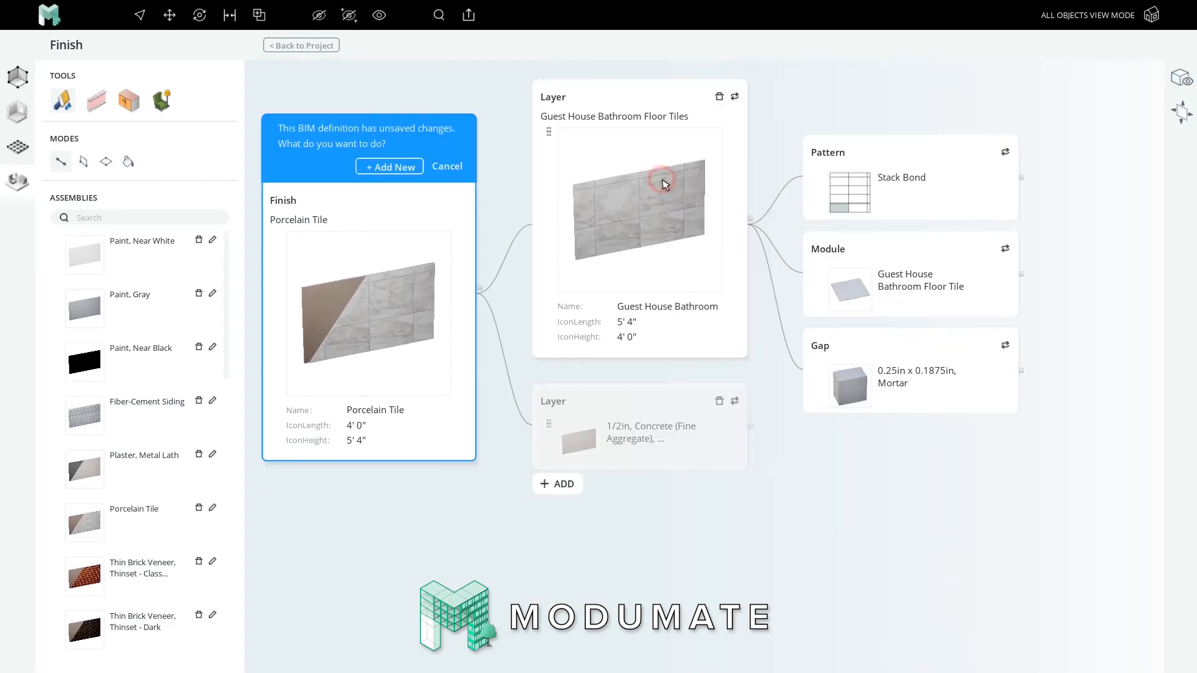
Add a Stone Tile Mortar layer and save as 'Guest House Bathroom Floor Finish'.
click(639, 424)
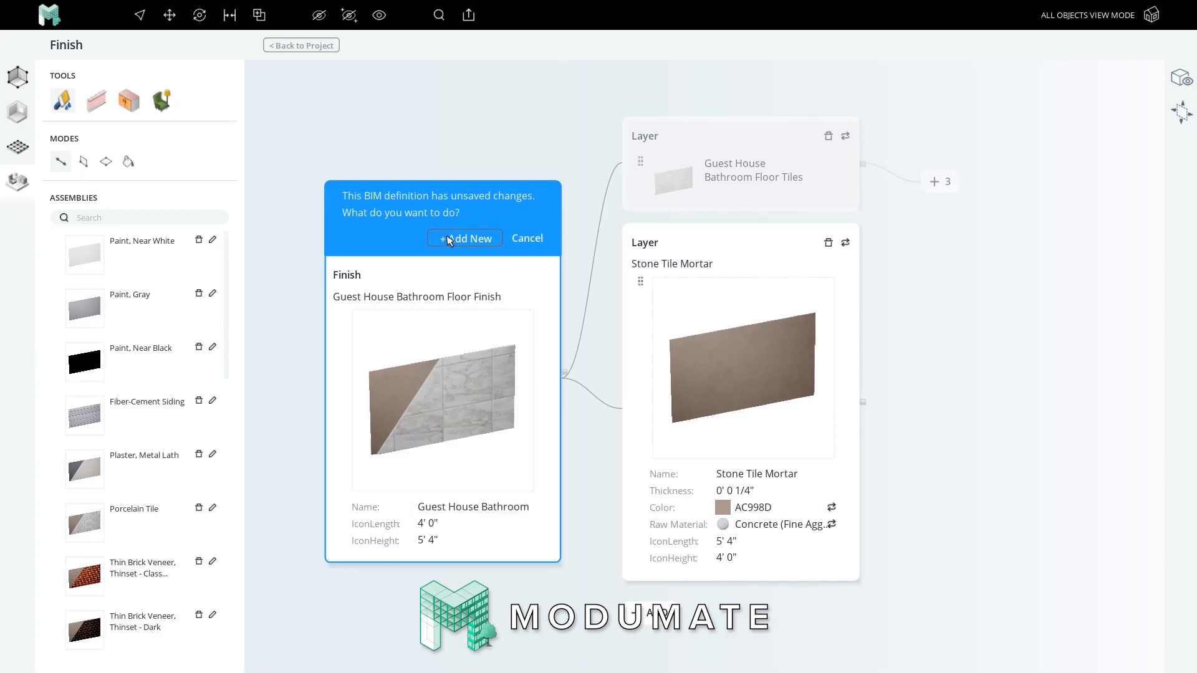
click(463, 238)
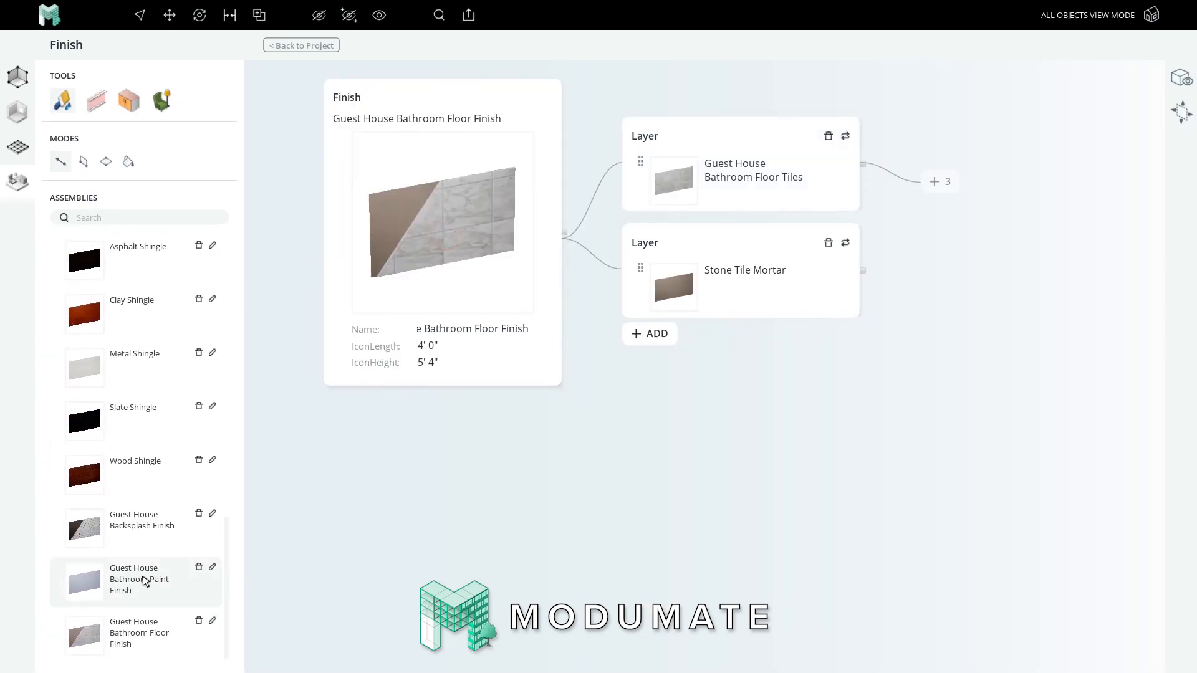
mouse_move(134, 632)
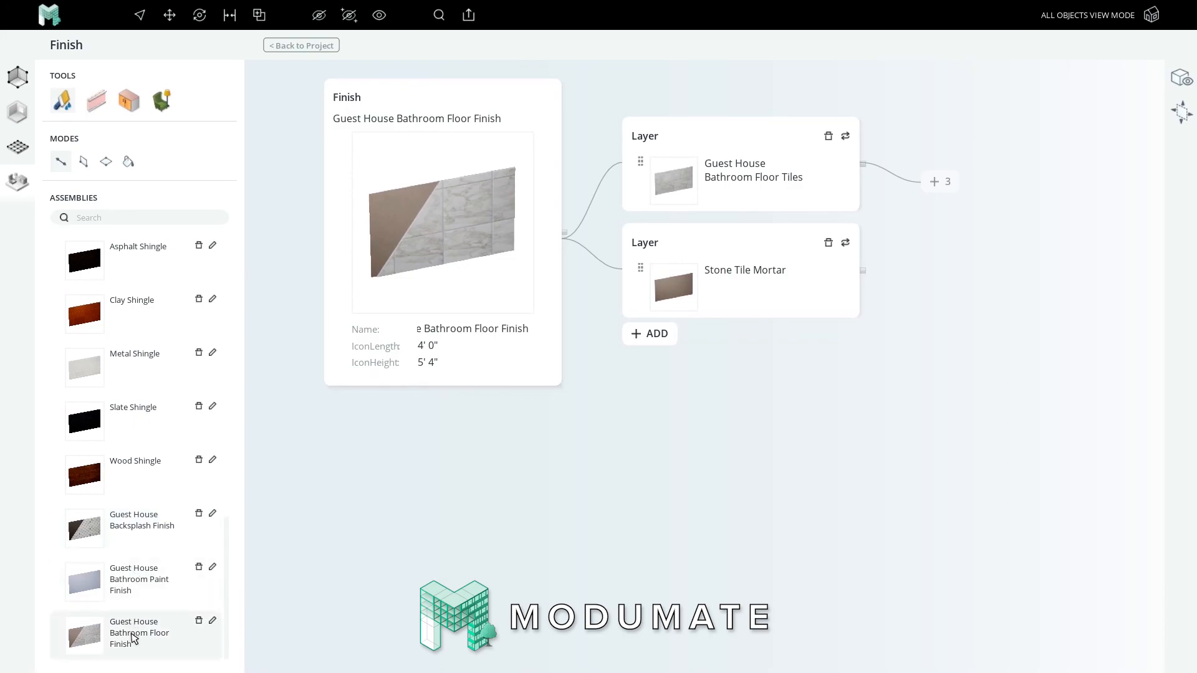
mouse_move(301, 45)
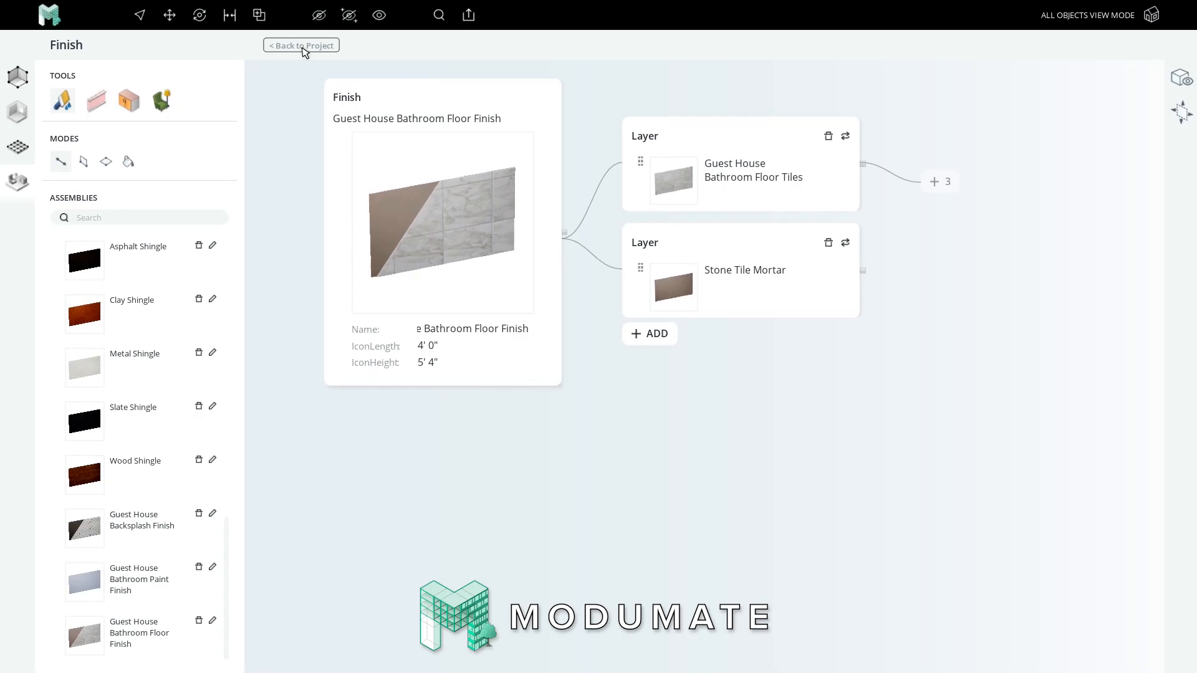
Return to the guest house 3D project model, viewed from above.
click(300, 45)
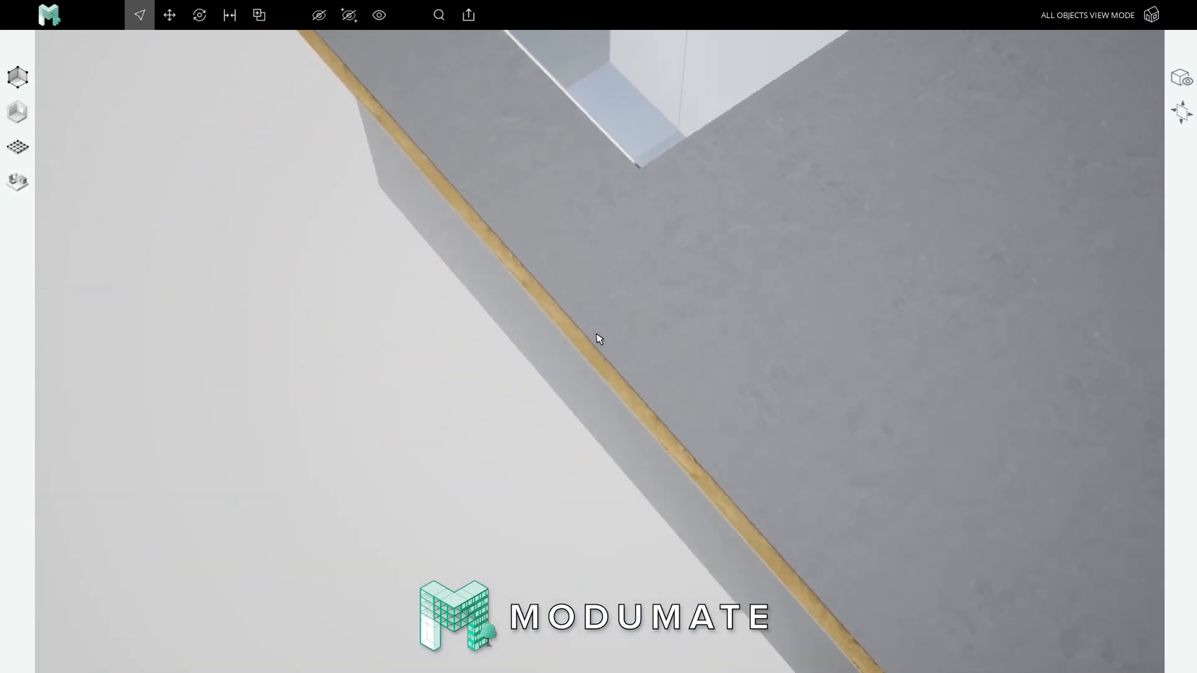
scroll(down, 3)
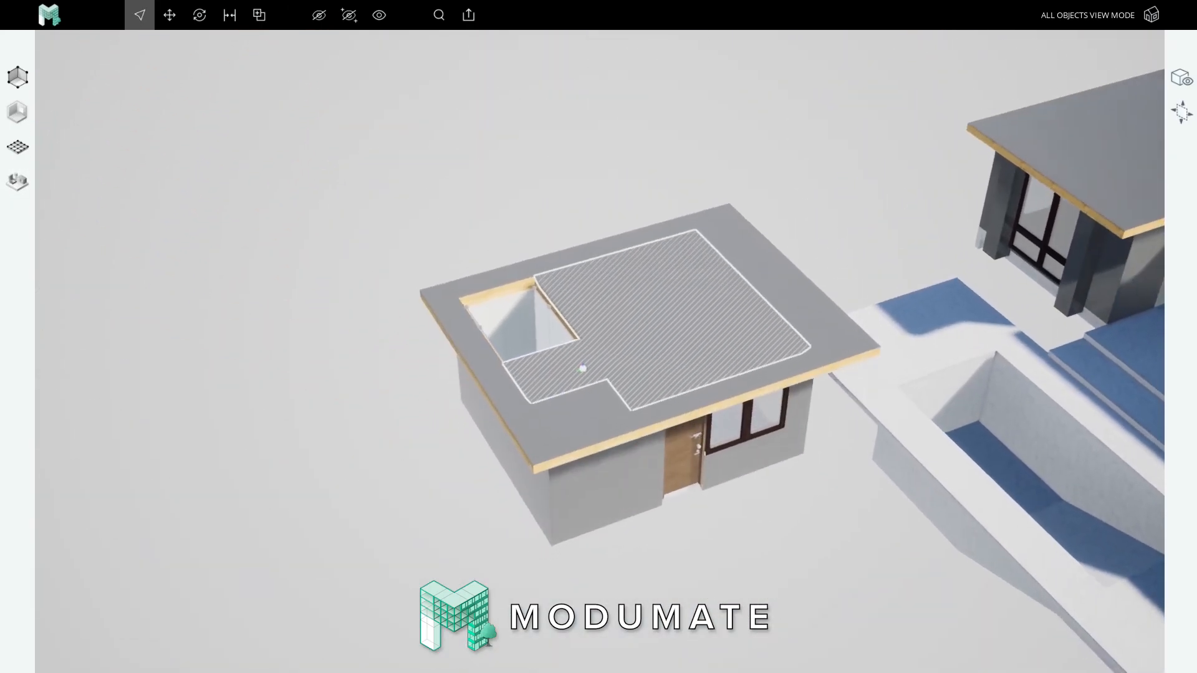